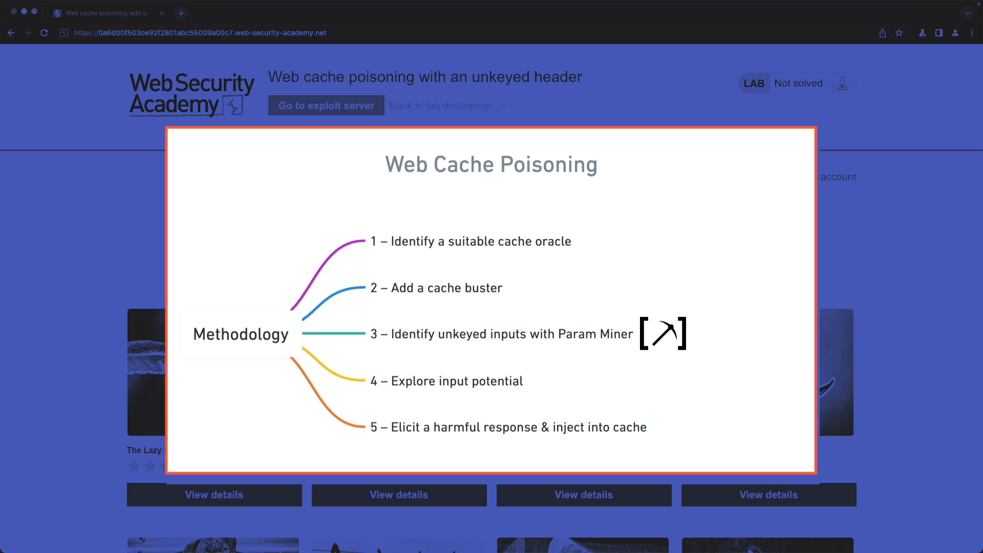
Step: Switch from the lab page in the browser to the Burp Suite Professional window
click(470, 241)
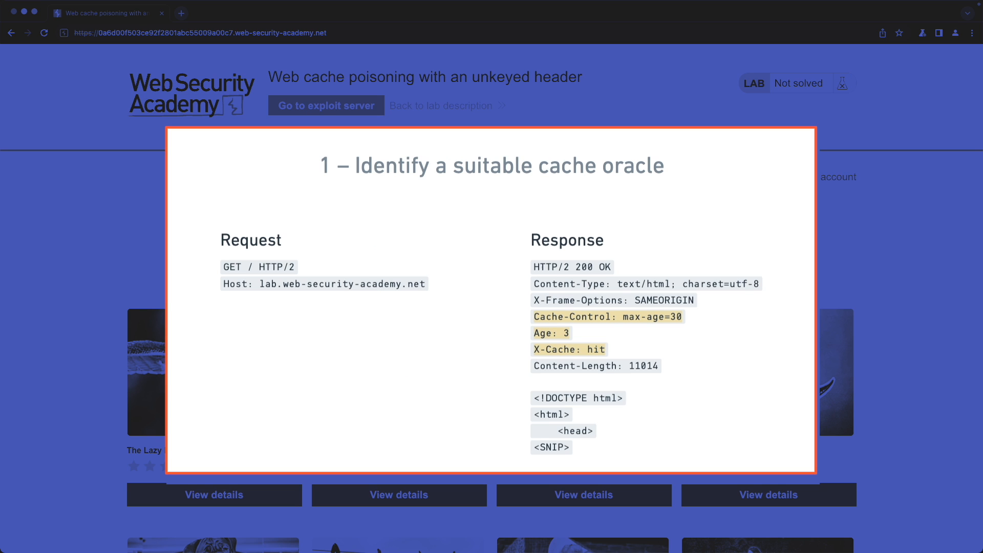
mouse_move(241, 274)
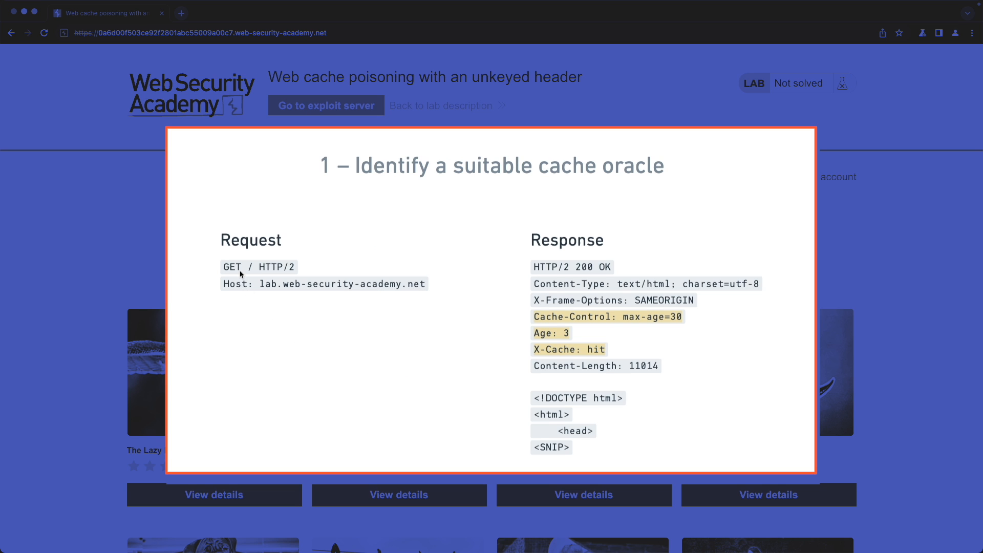
mouse_move(357, 317)
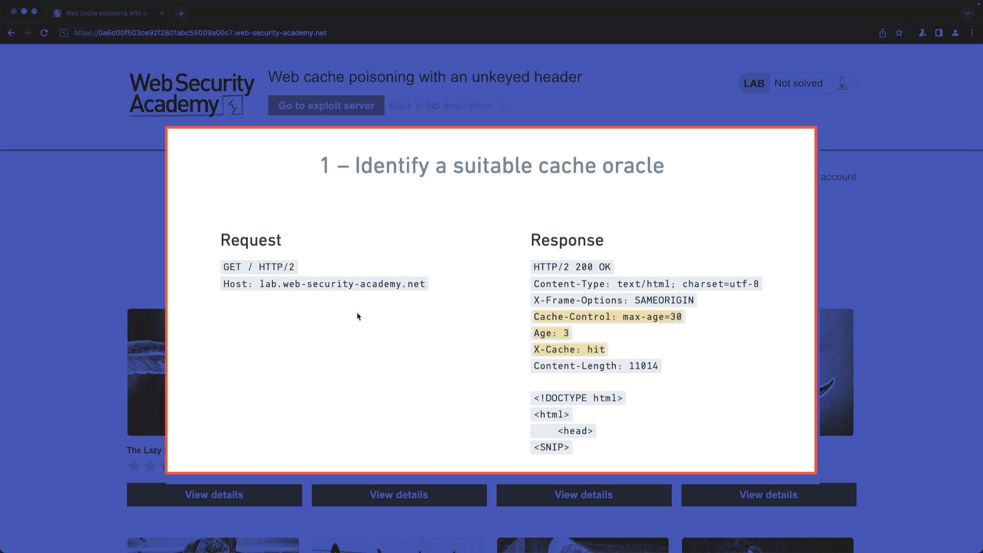
mouse_move(547, 325)
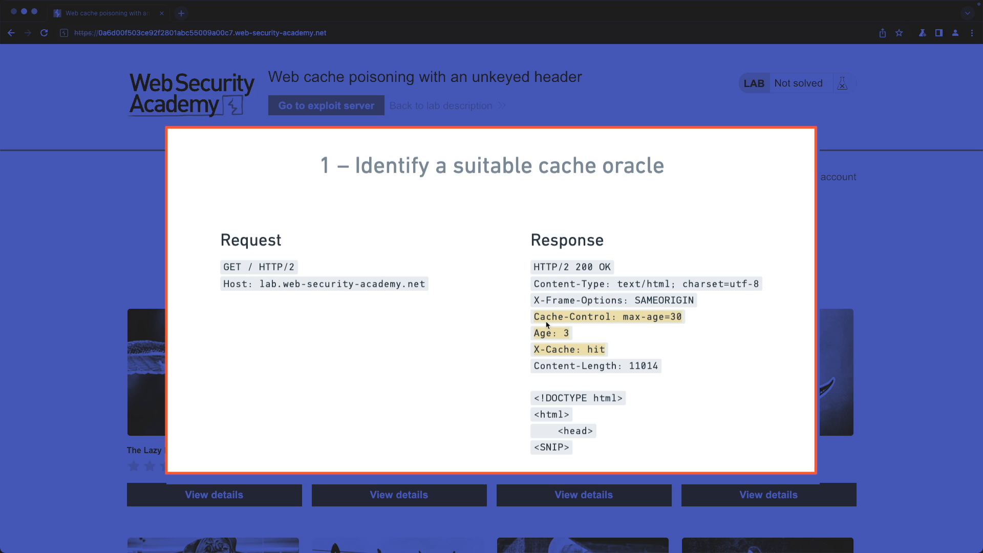
mouse_move(544, 341)
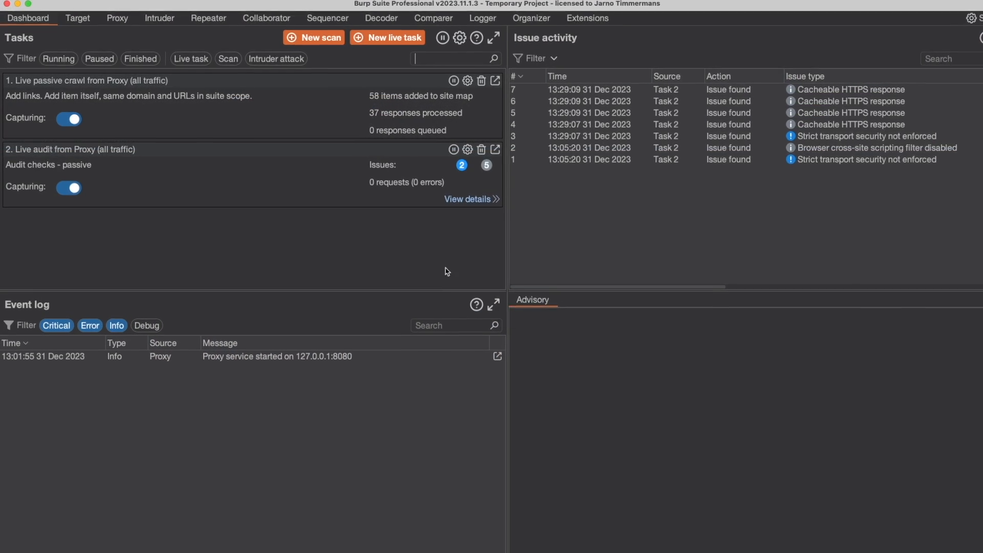
Step: Pick the home page GET request from Proxy HTTP history for Repeater
click(117, 17)
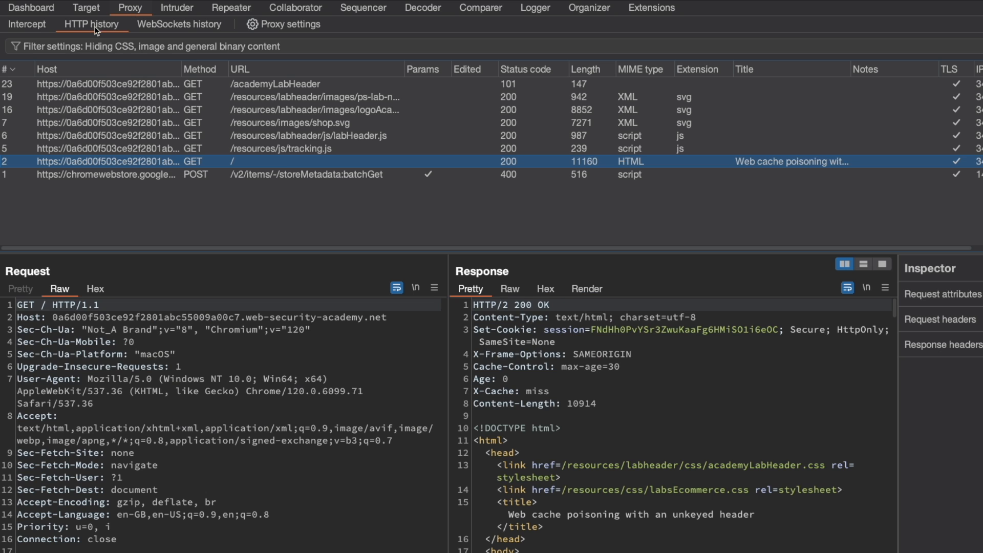
mouse_move(233, 168)
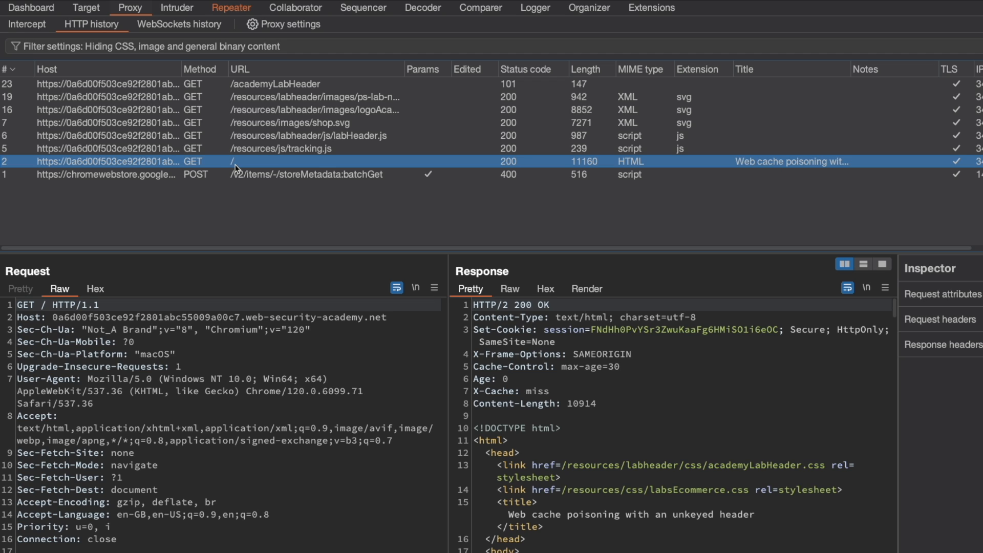
click(231, 6)
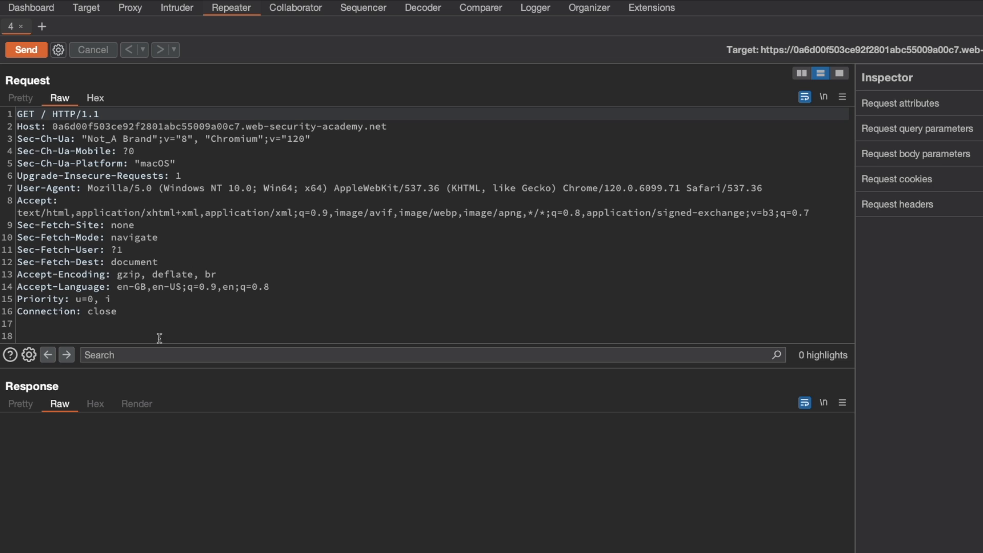
Step: Send the home page request, noting X-Cache: miss, then resend to get X-Cache: hit
click(26, 50)
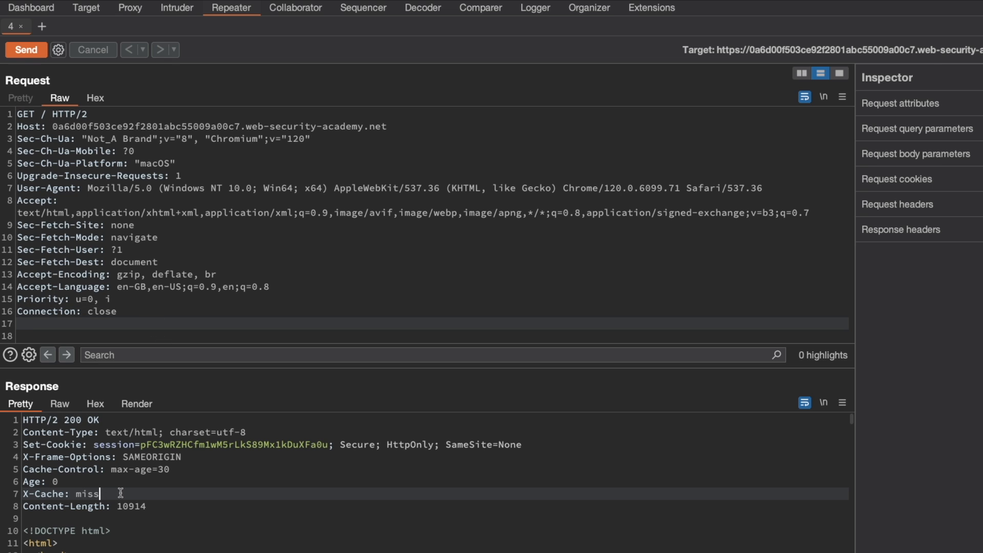
drag(23, 469, 98, 493)
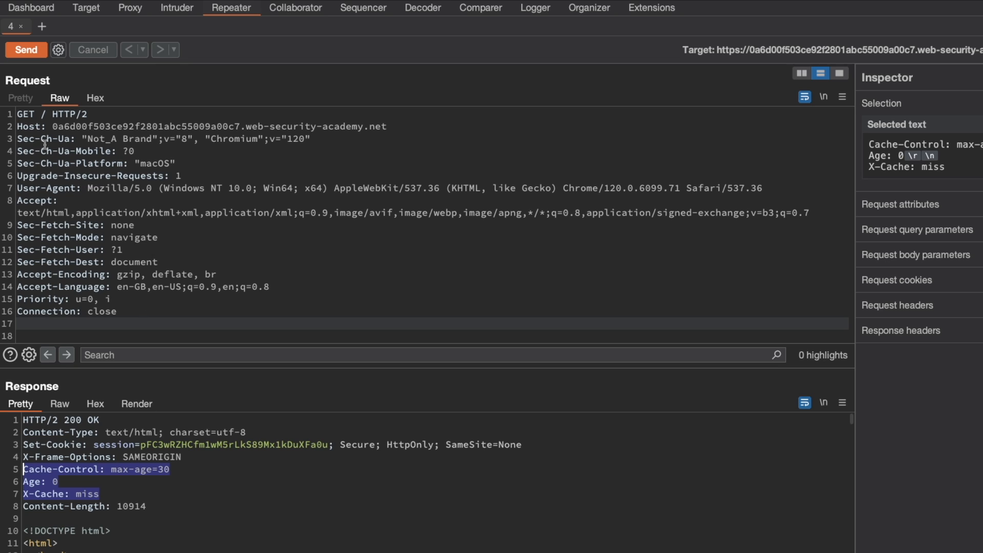
mouse_move(98, 481)
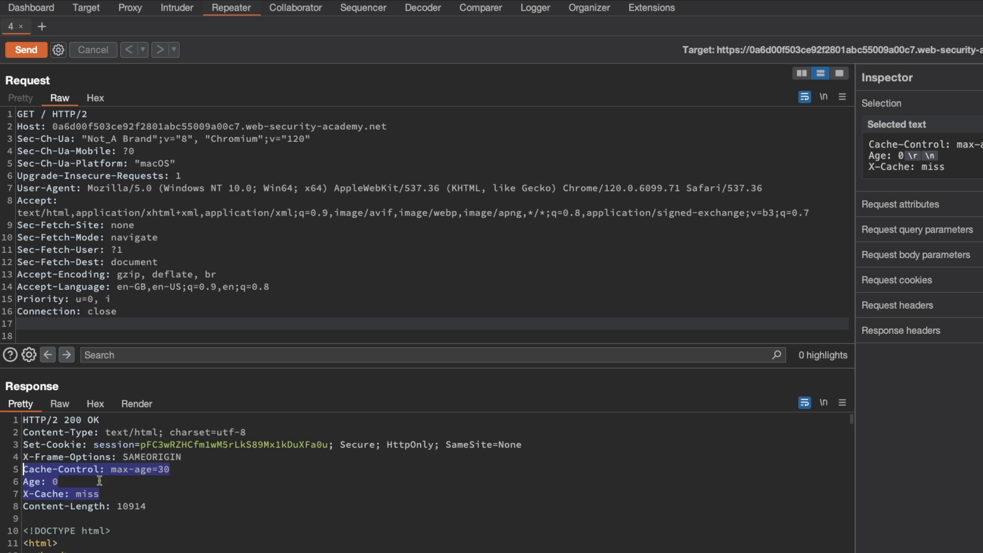
mouse_move(107, 493)
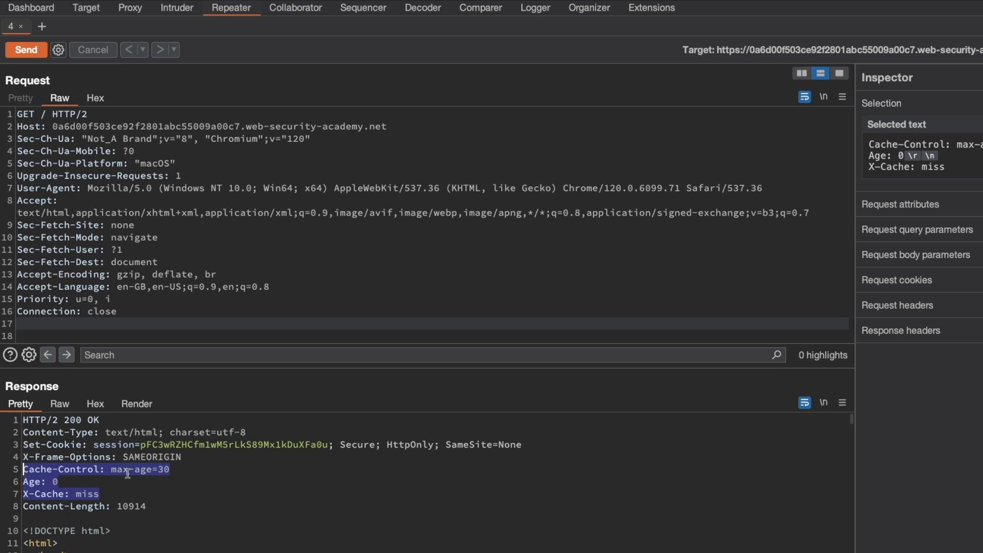
mouse_move(171, 471)
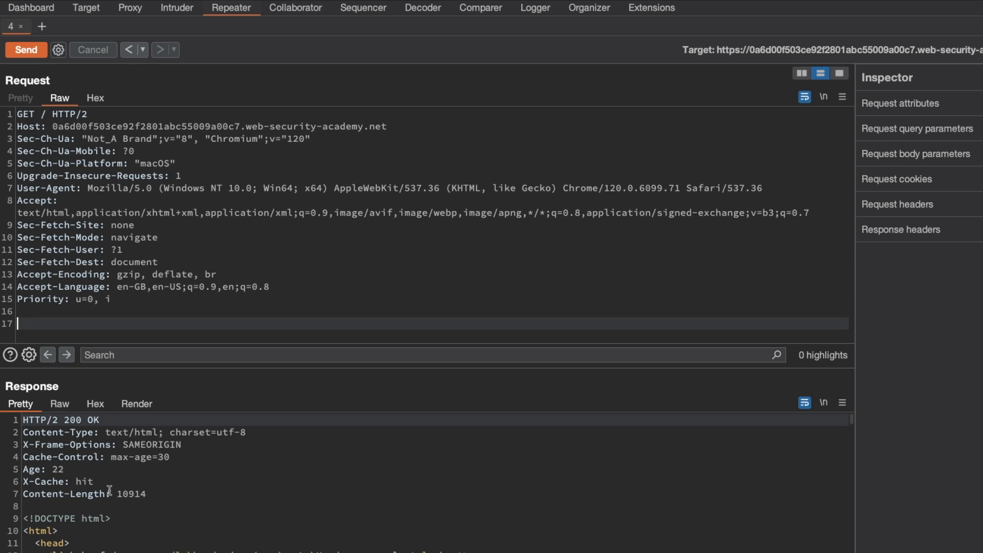
drag(24, 469, 92, 482)
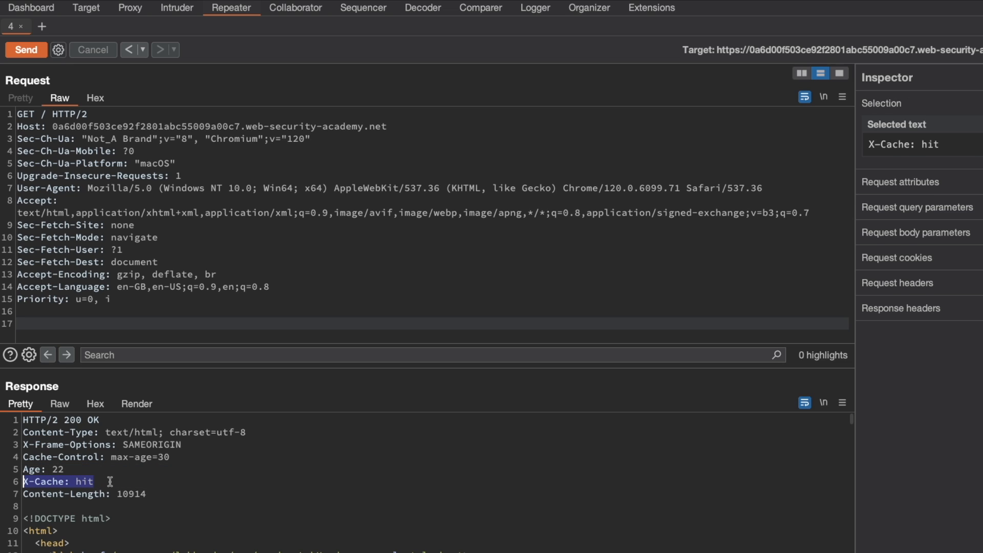
click(109, 481)
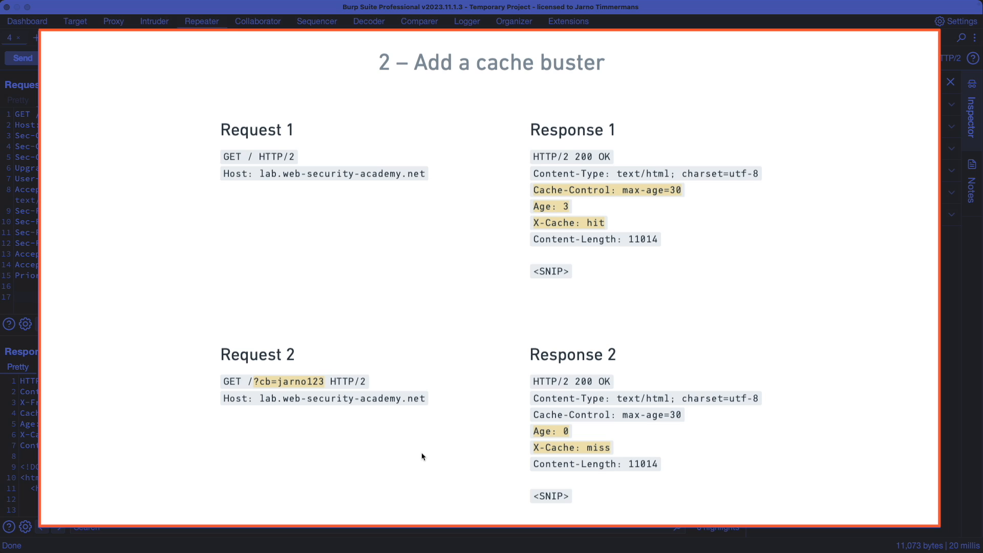
mouse_move(254, 248)
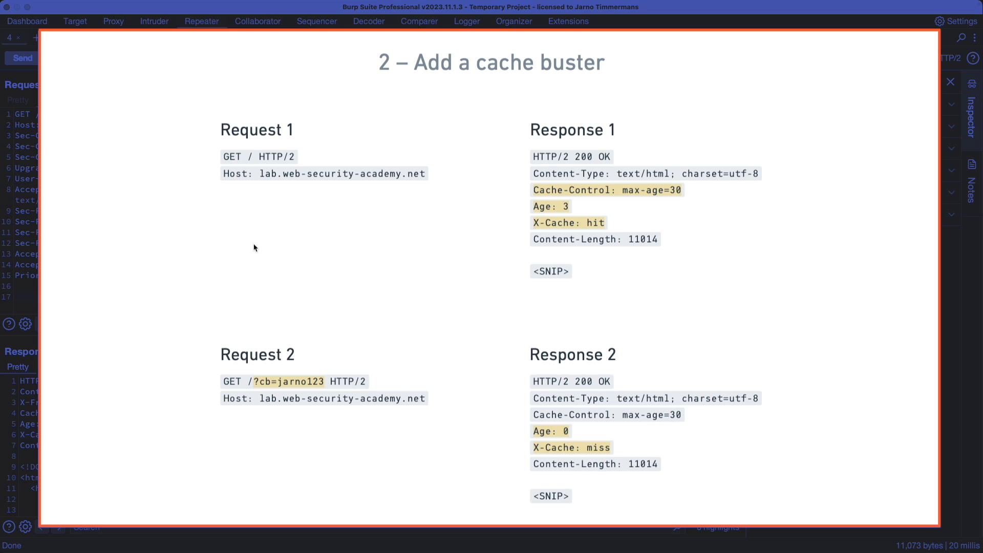
mouse_move(288, 140)
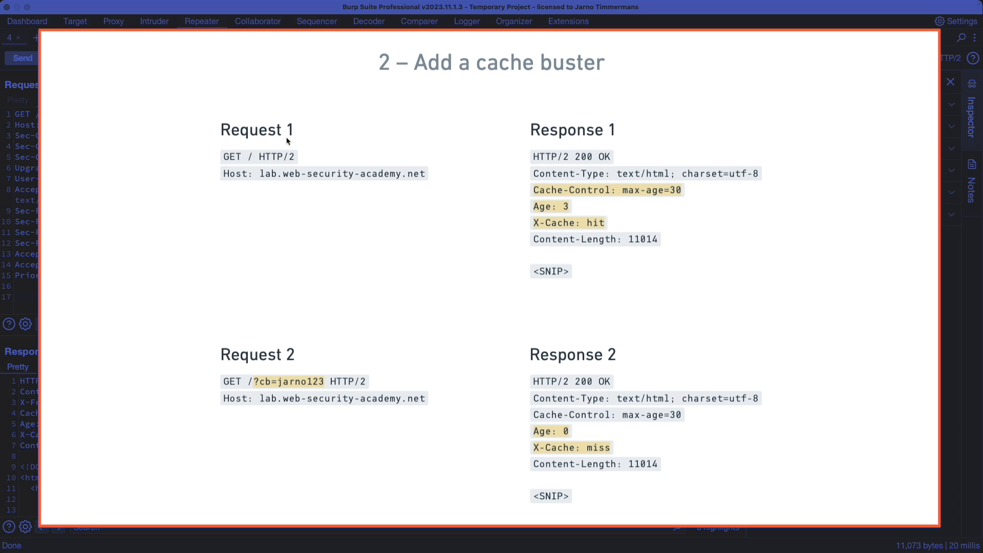
mouse_move(461, 214)
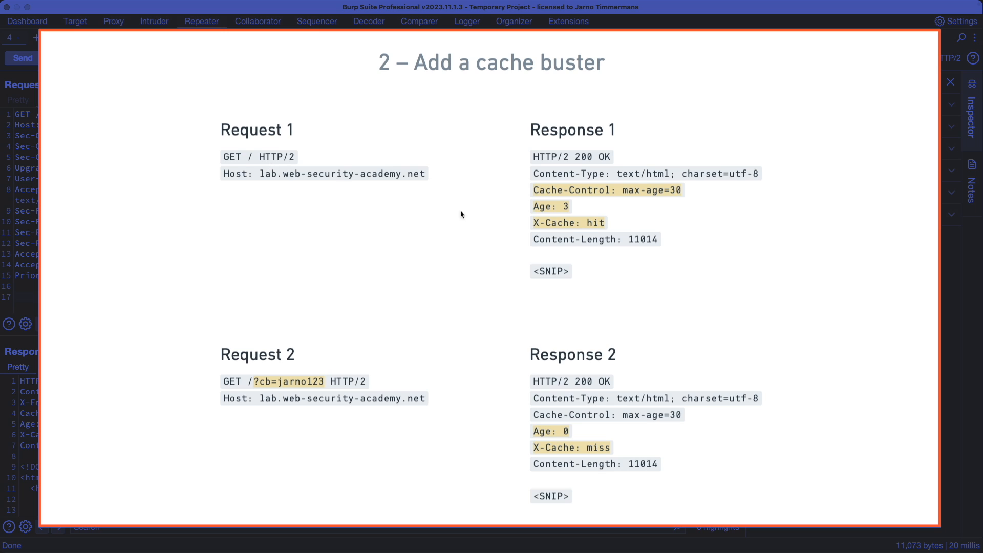
mouse_move(561, 232)
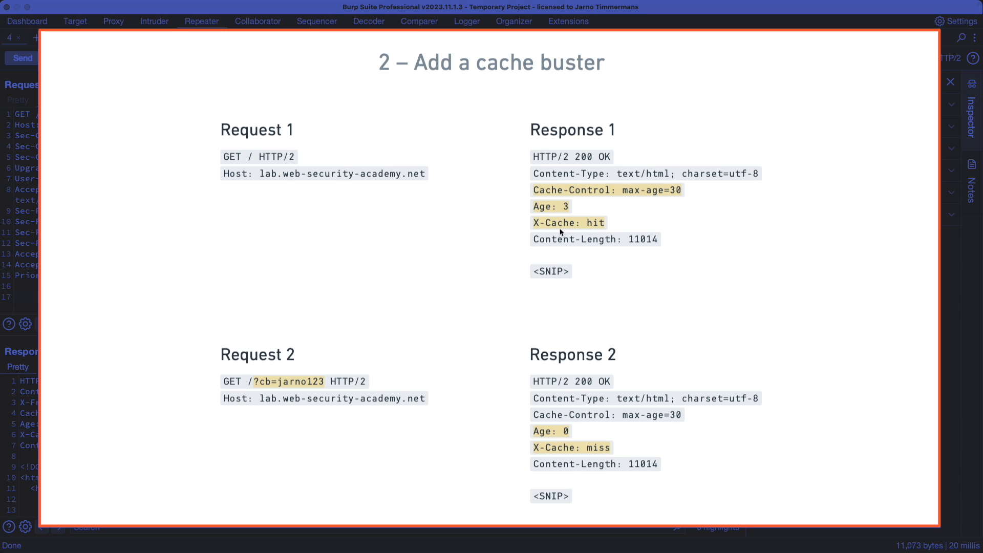
mouse_move(295, 363)
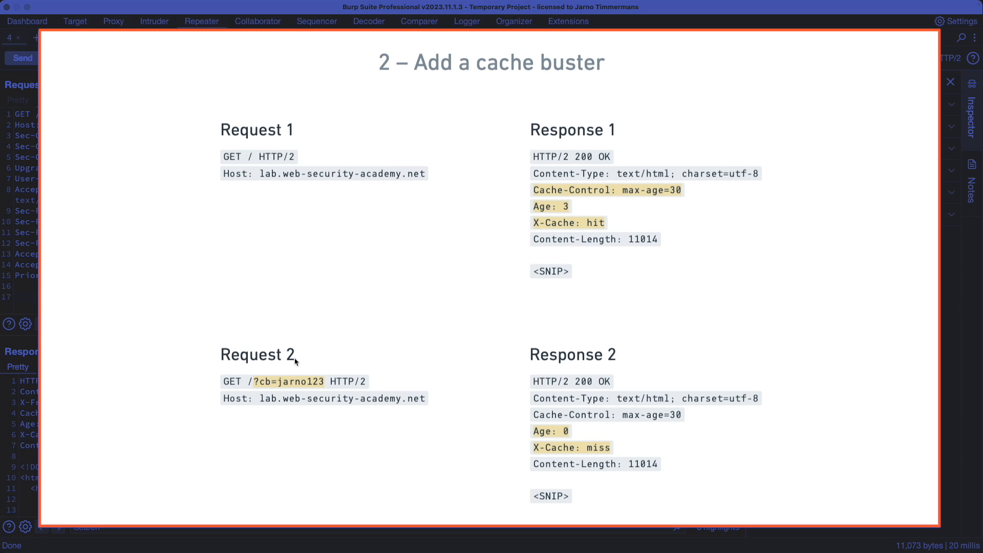
mouse_move(290, 366)
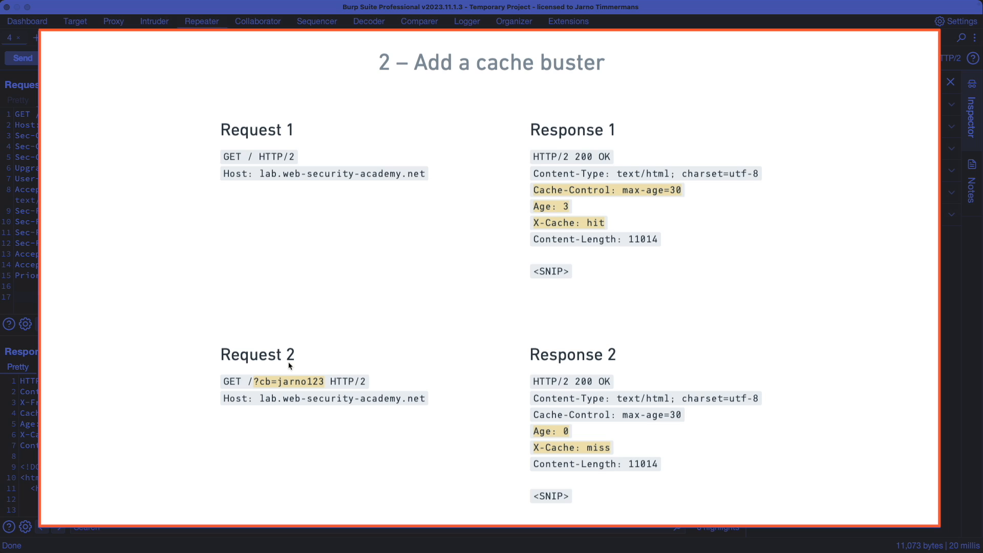
mouse_move(235, 171)
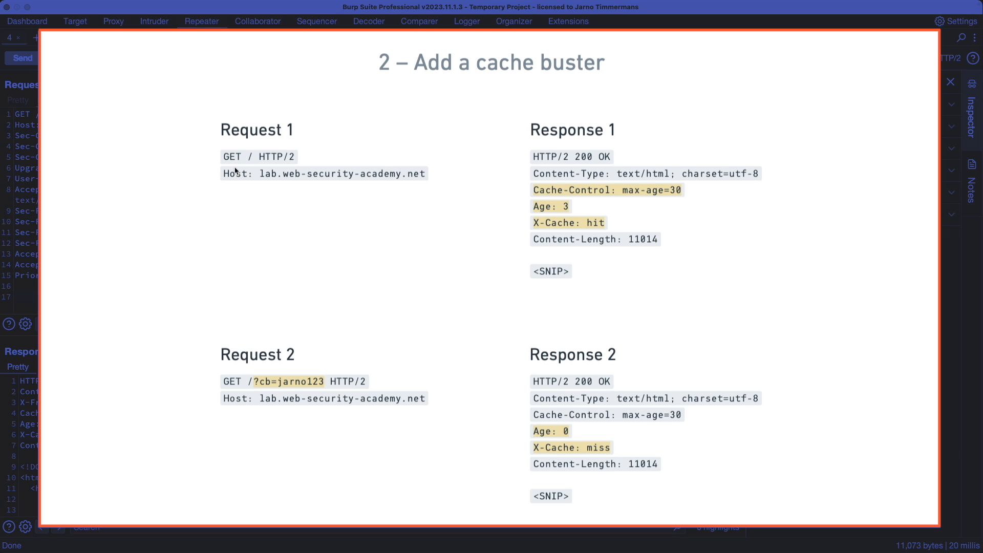
mouse_move(257, 391)
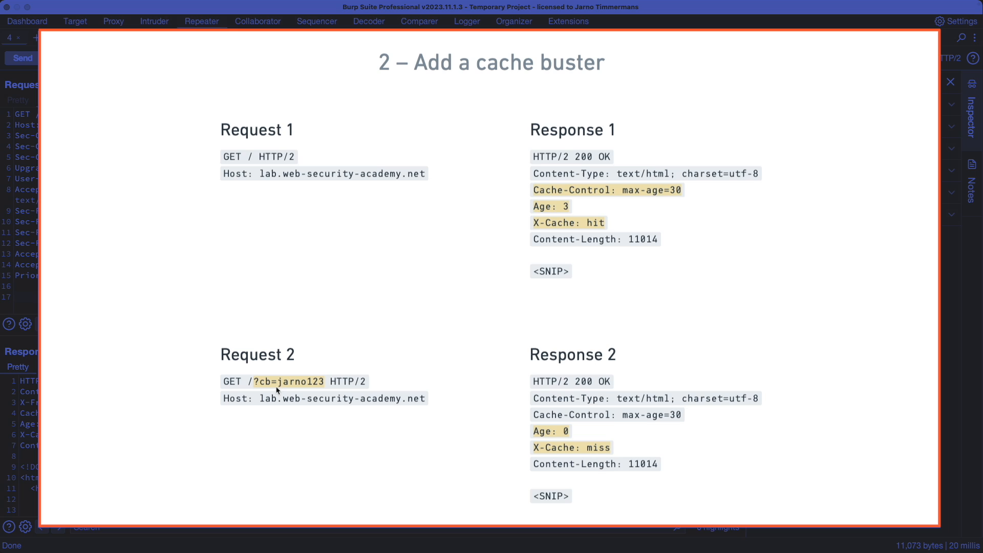
mouse_move(269, 392)
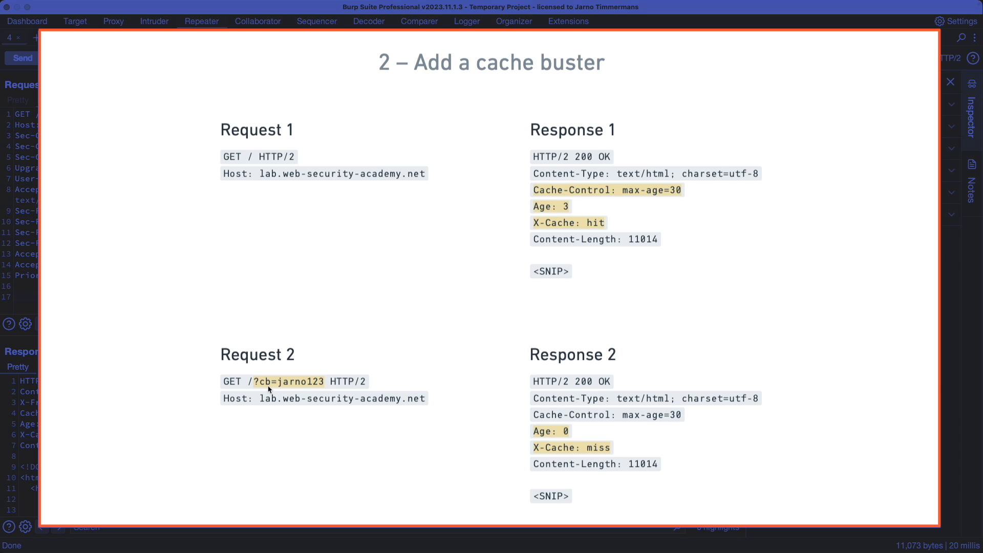
mouse_move(315, 388)
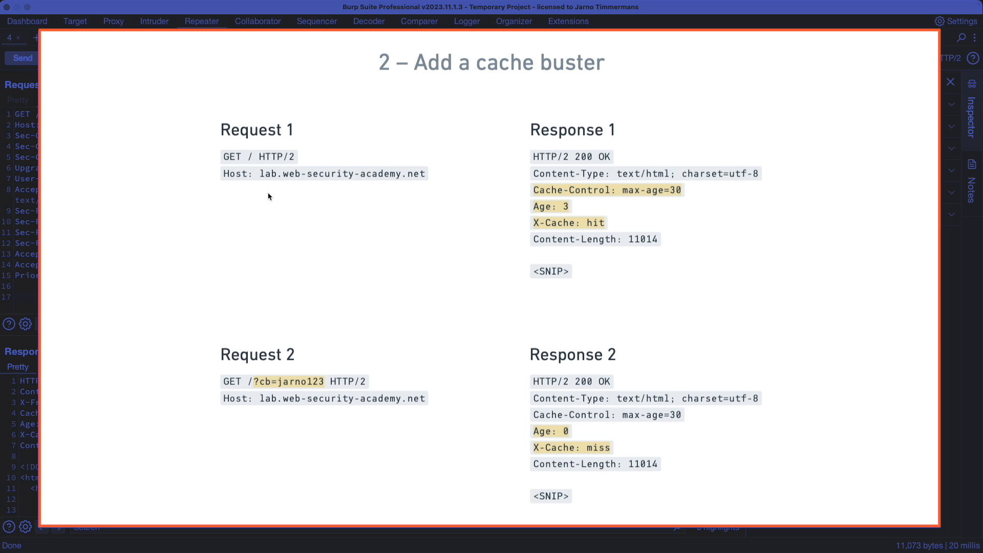
mouse_move(306, 316)
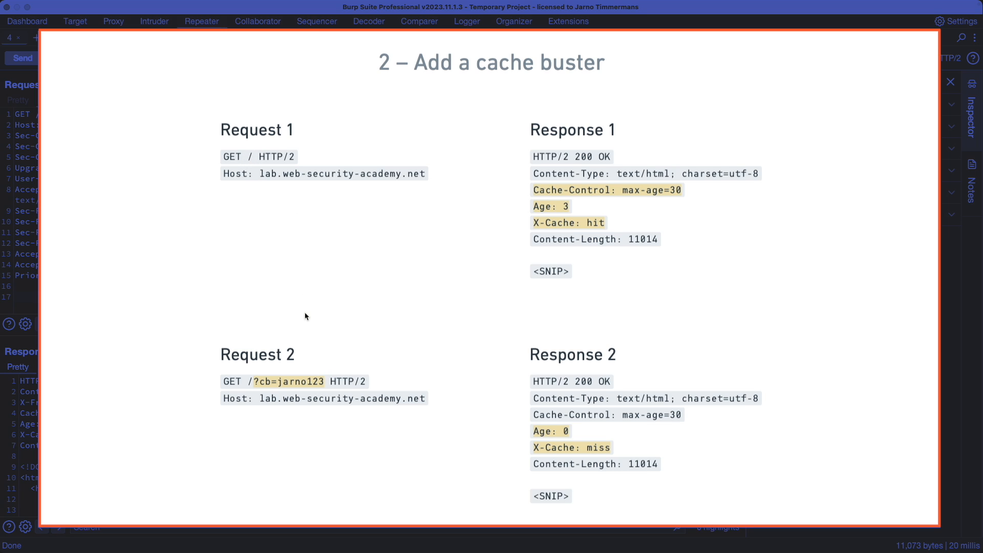
mouse_move(387, 372)
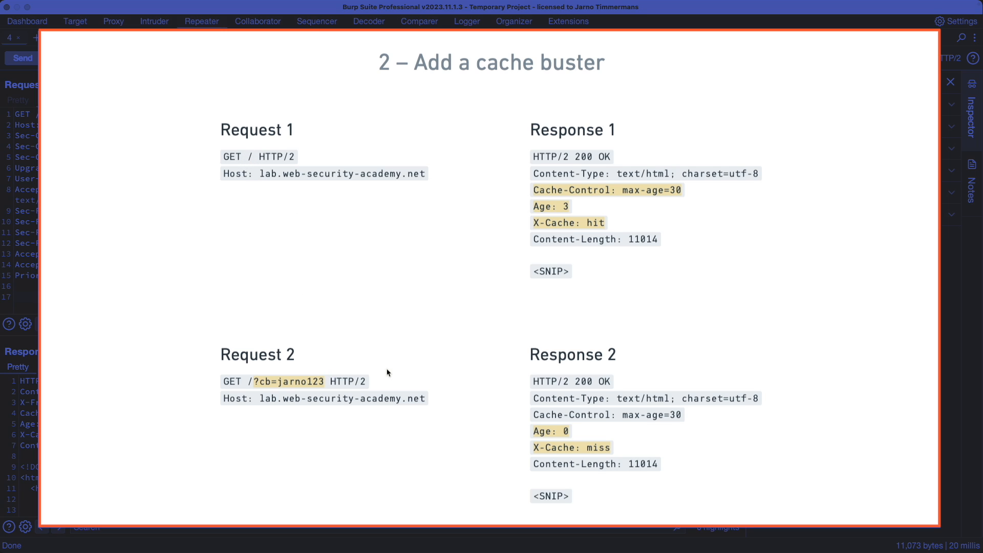
mouse_move(436, 393)
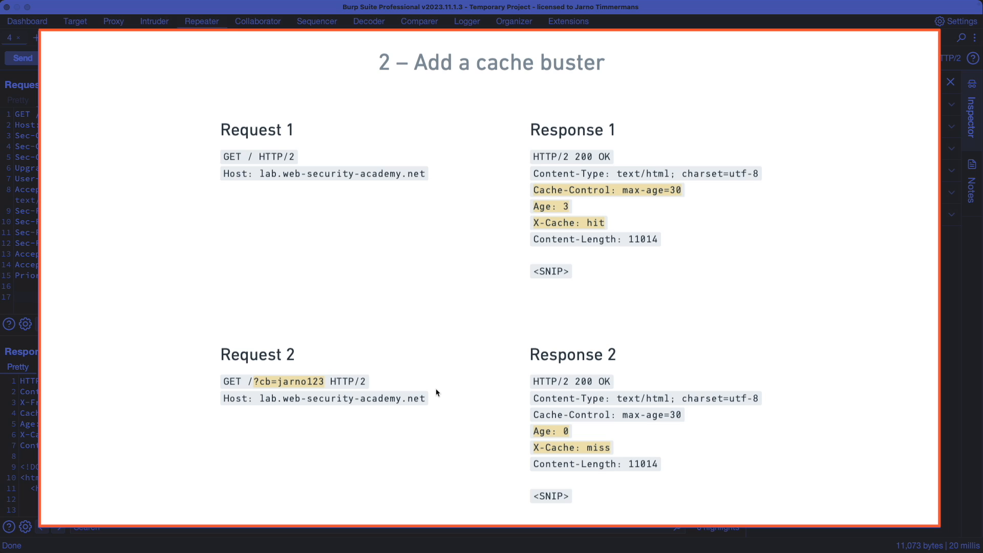
mouse_move(313, 181)
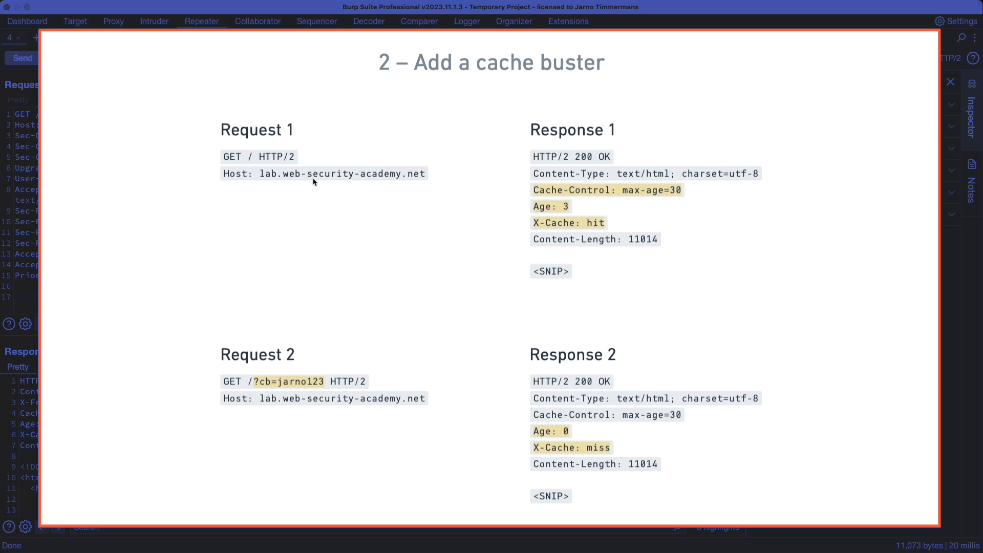
mouse_move(603, 196)
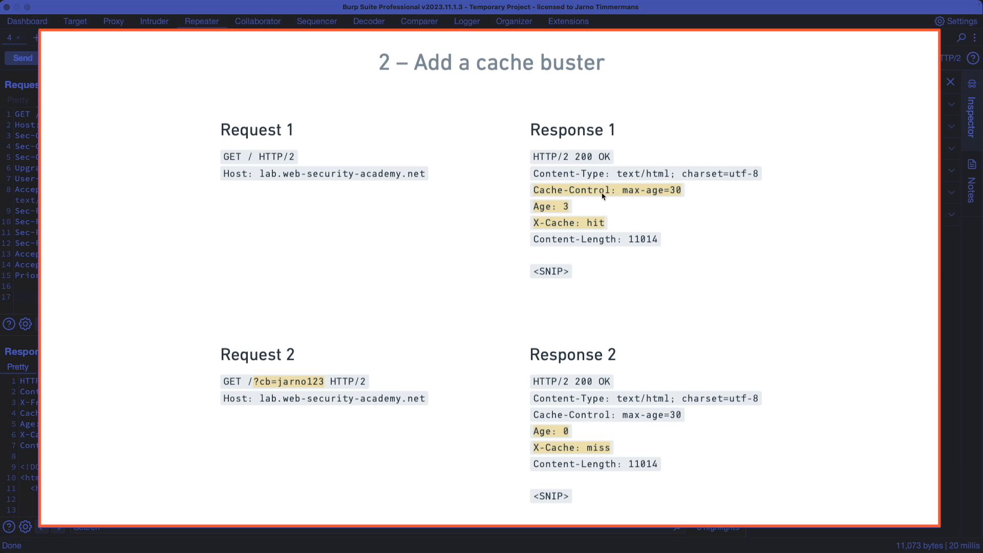
mouse_move(499, 442)
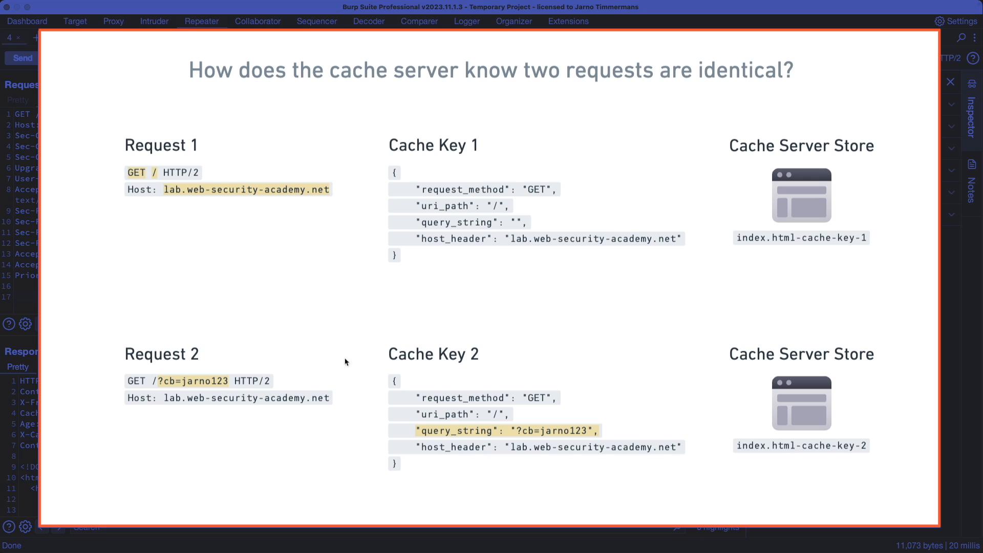
mouse_move(338, 285)
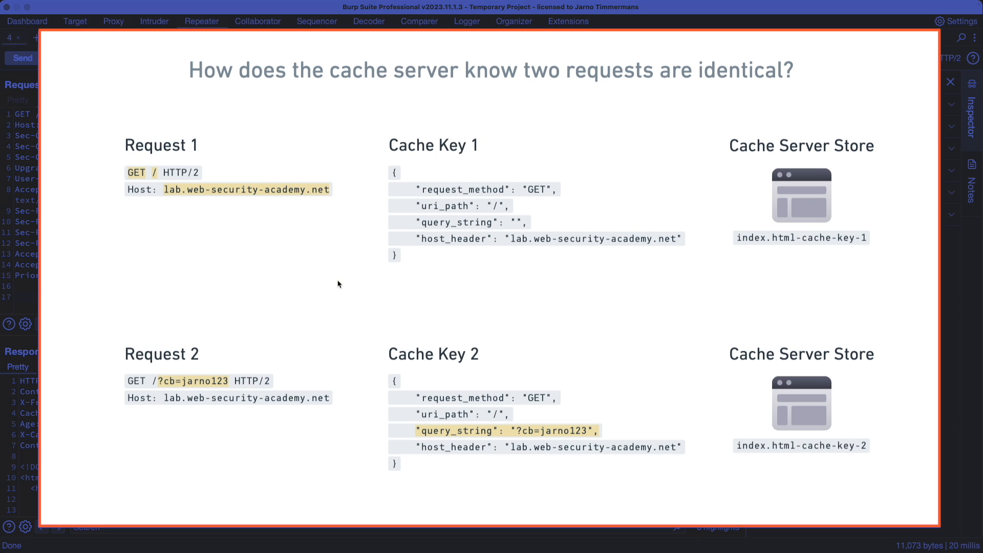
mouse_move(537, 286)
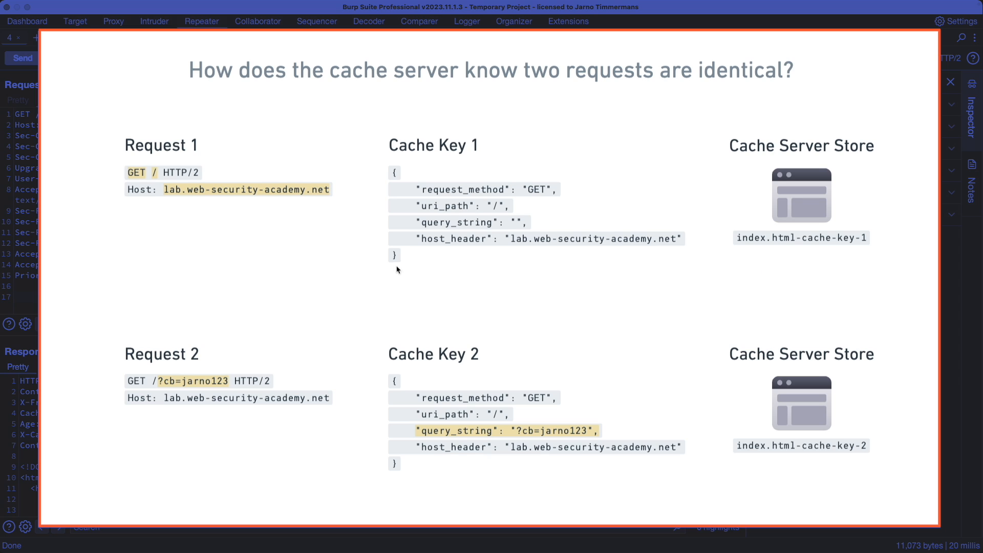
mouse_move(421, 269)
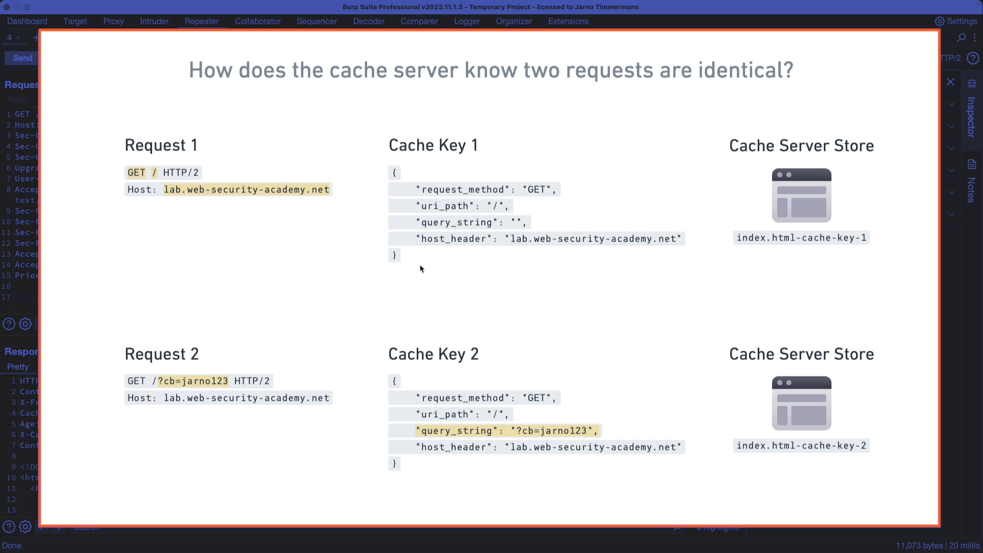
mouse_move(146, 199)
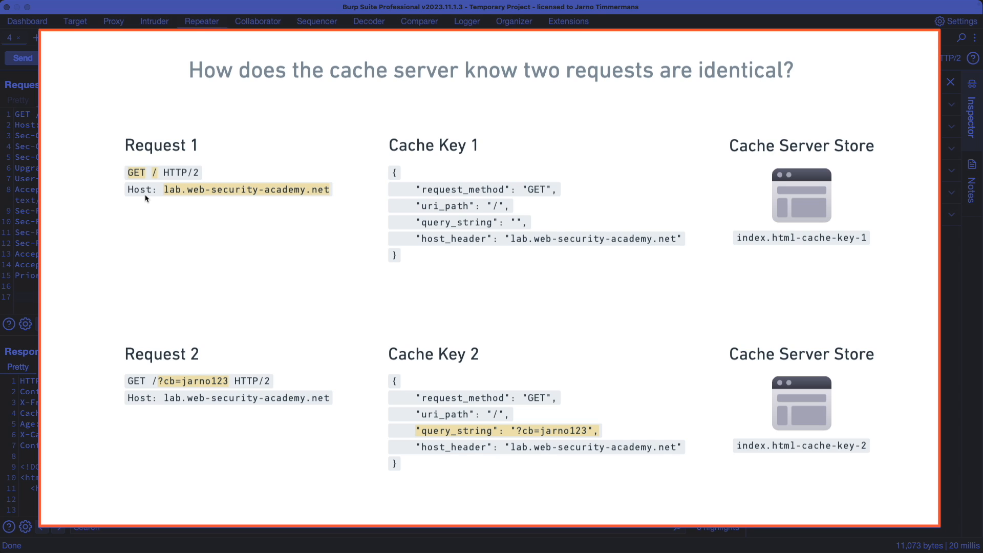
mouse_move(137, 172)
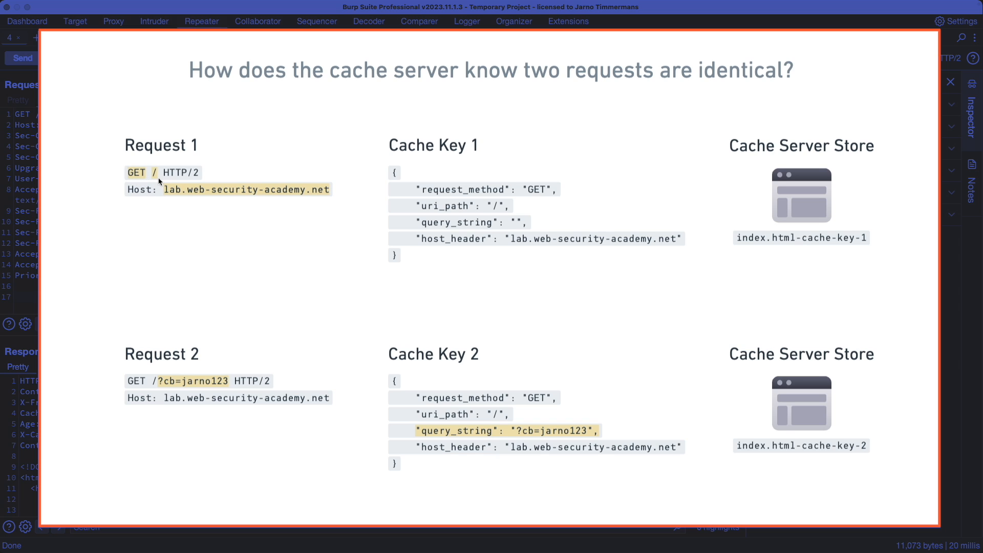
mouse_move(444, 199)
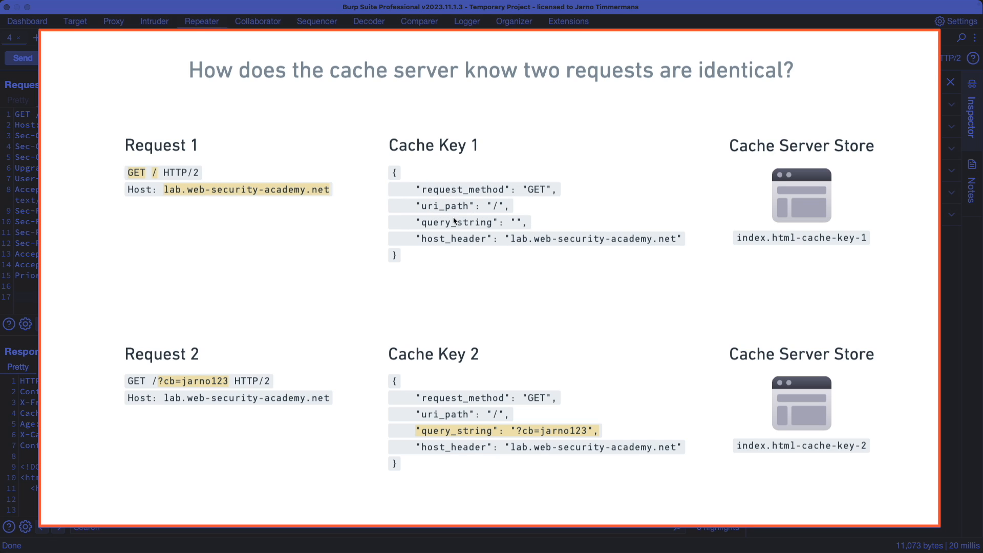
mouse_move(449, 246)
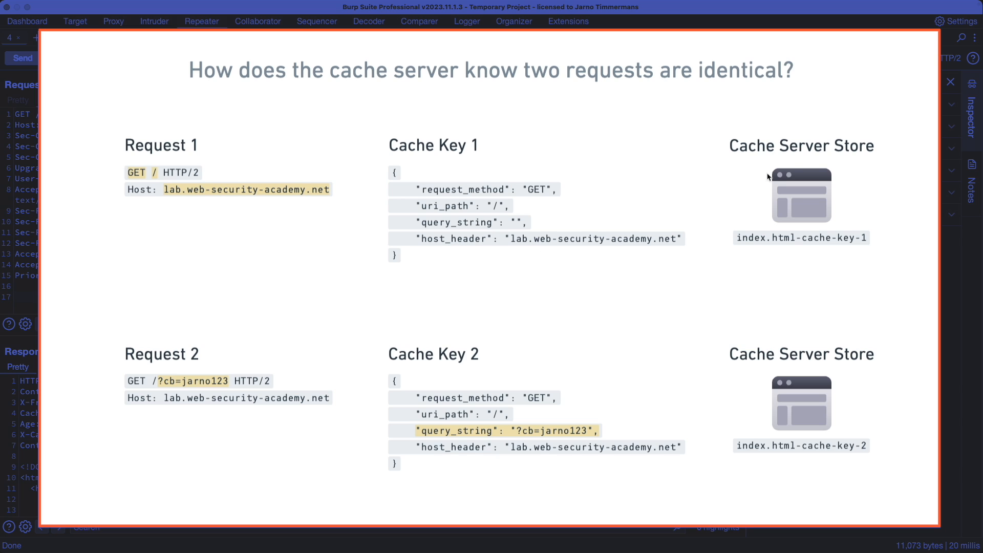
mouse_move(788, 249)
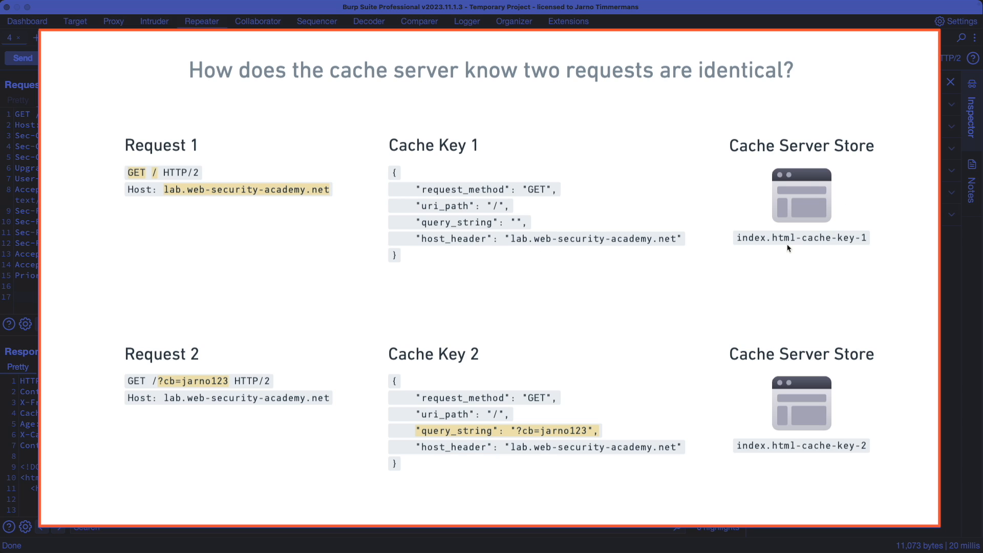
mouse_move(748, 263)
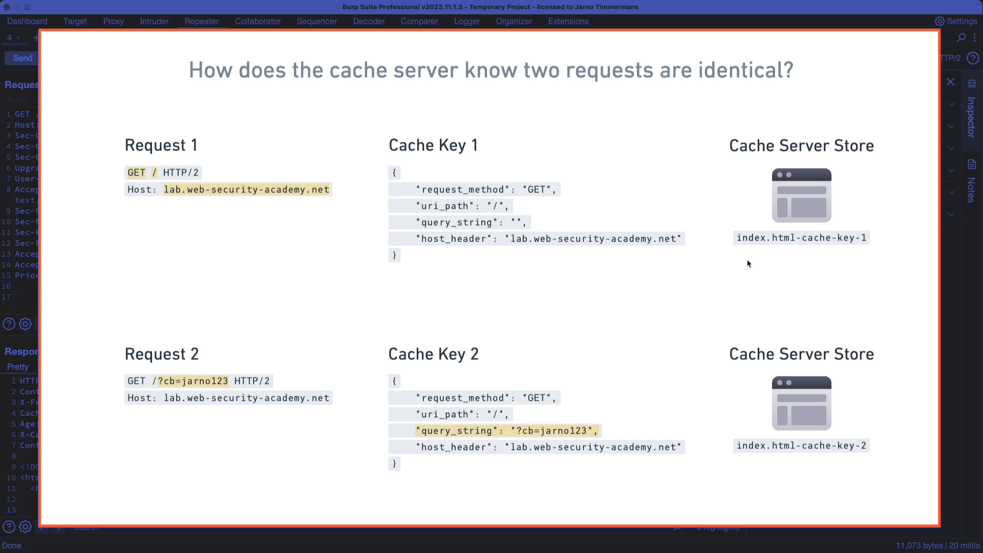
mouse_move(470, 174)
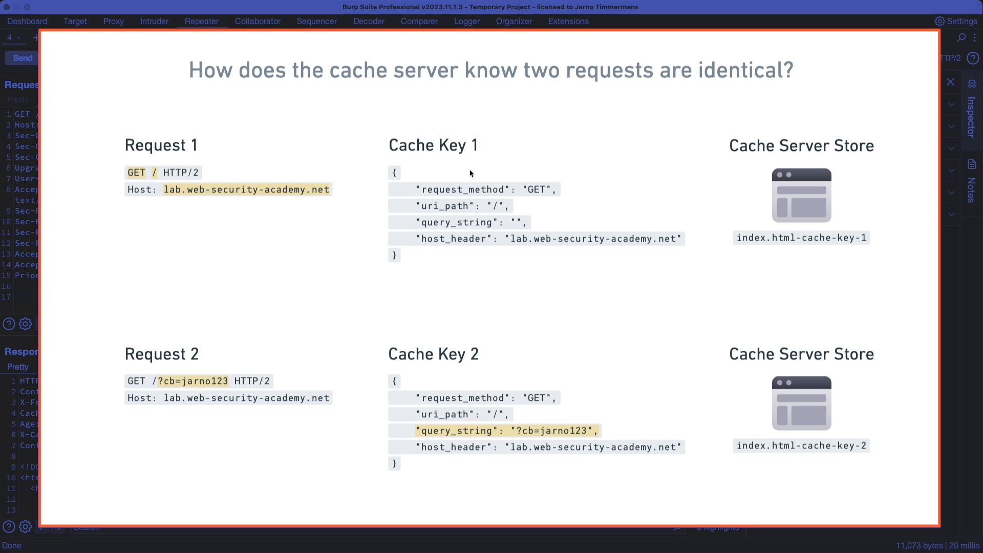
mouse_move(257, 356)
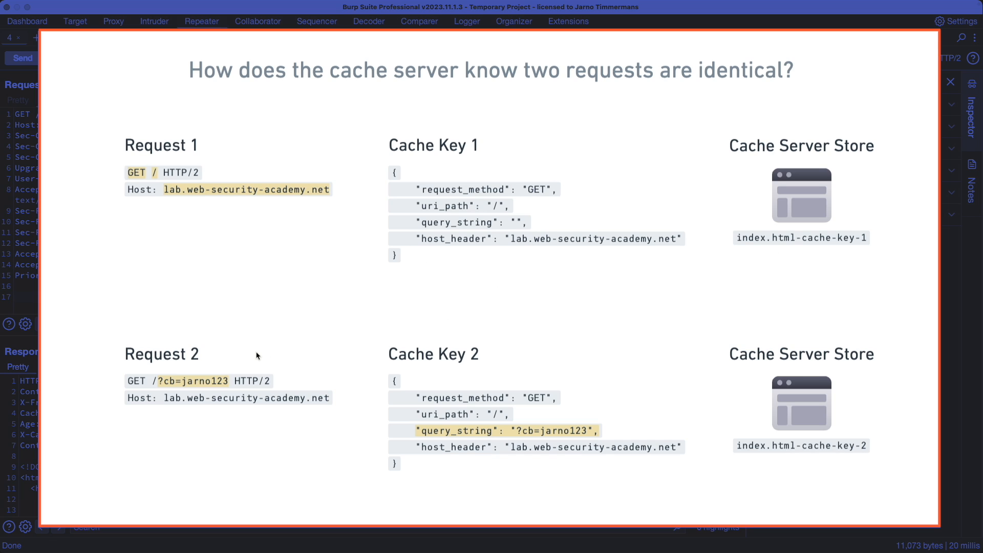
mouse_move(162, 393)
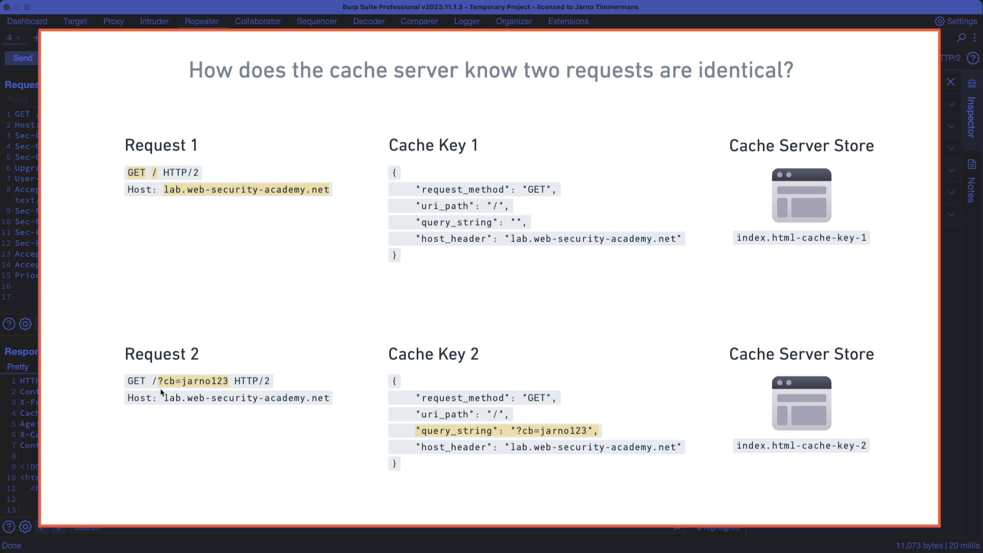
mouse_move(176, 389)
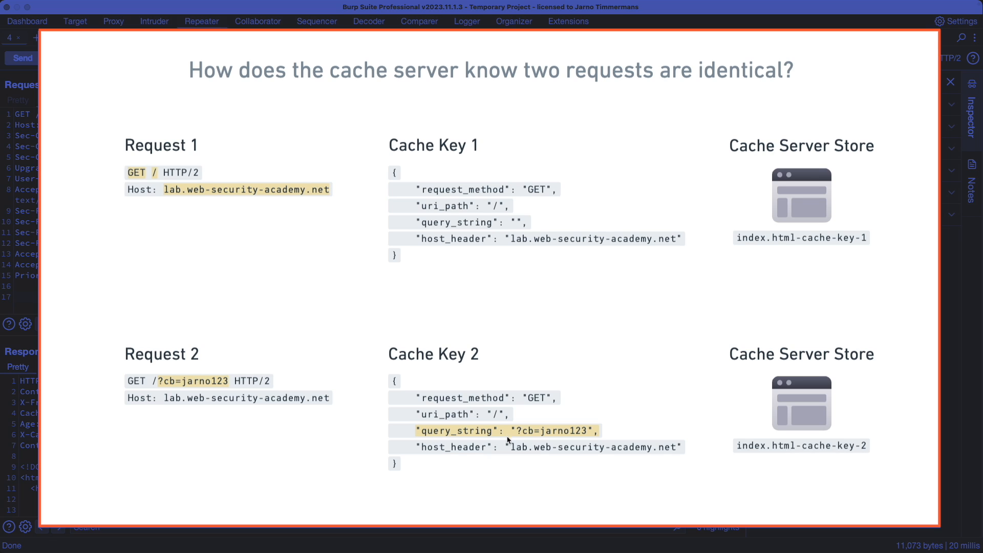
mouse_move(710, 417)
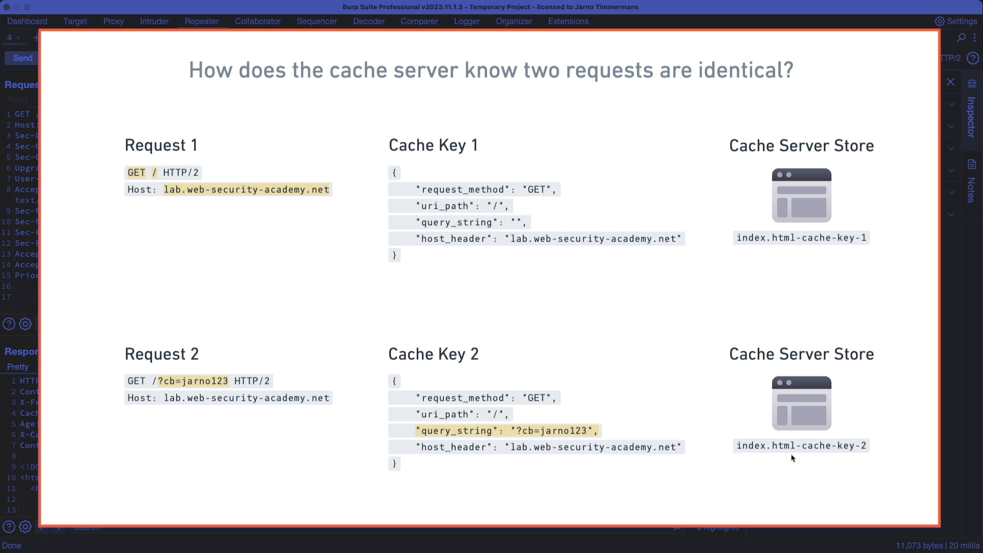
mouse_move(473, 466)
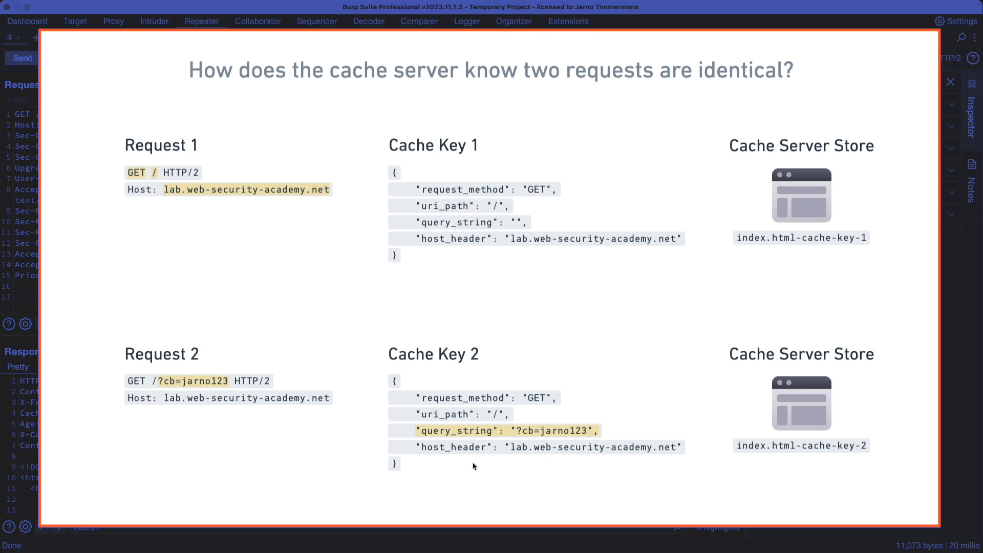
mouse_move(554, 418)
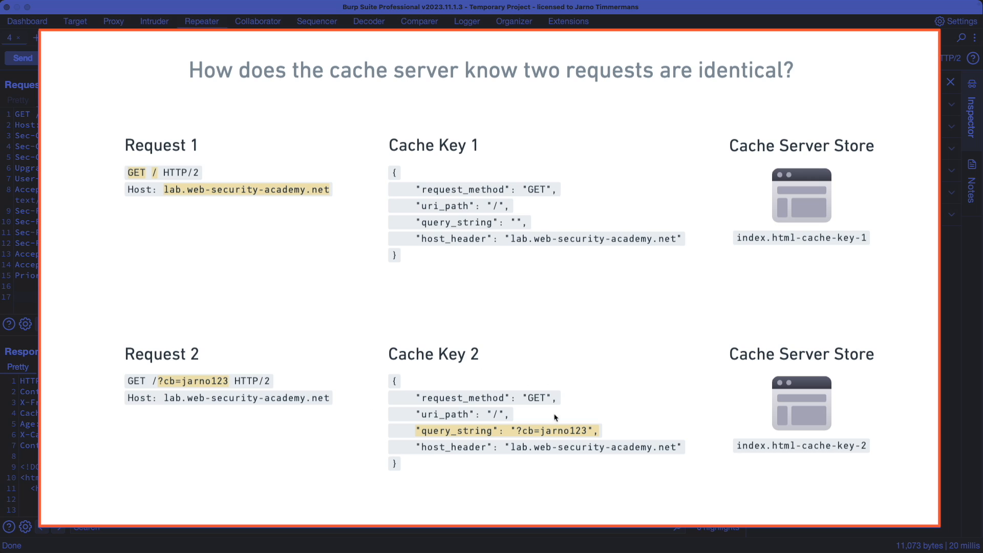
mouse_move(578, 440)
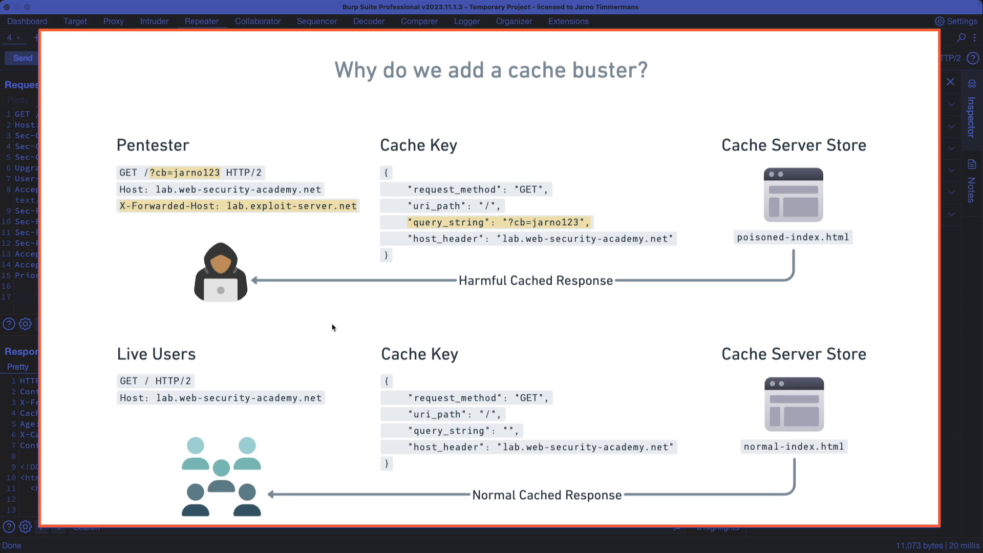
mouse_move(120, 218)
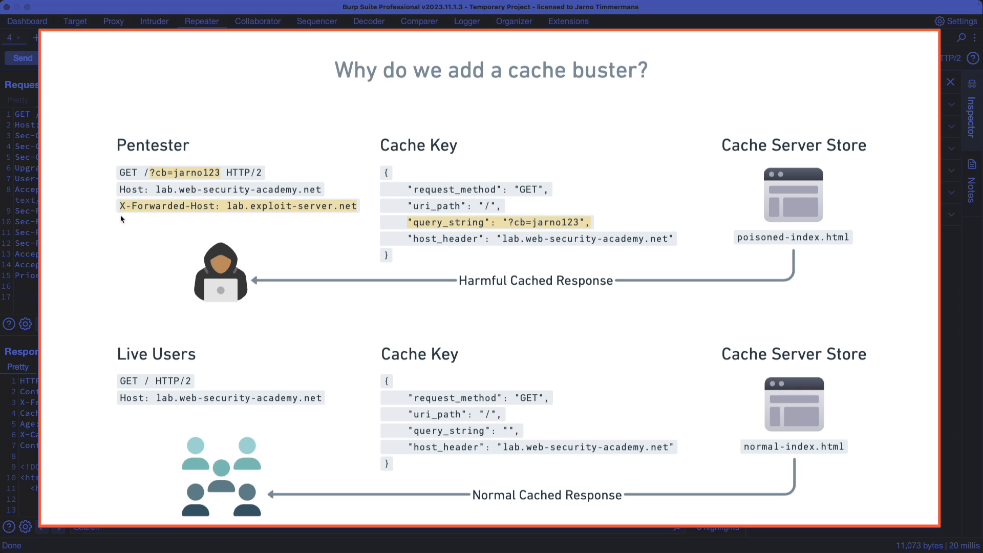
mouse_move(218, 221)
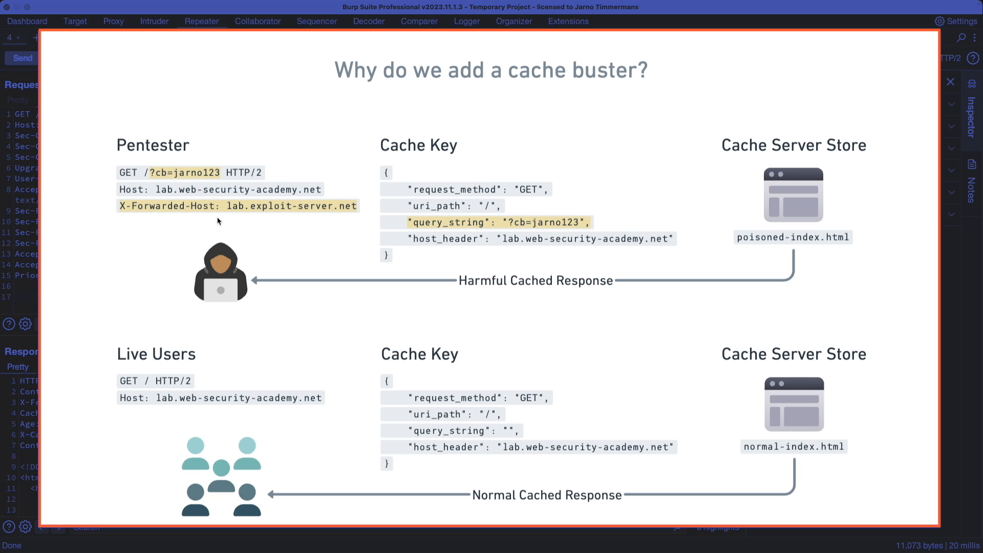
mouse_move(290, 313)
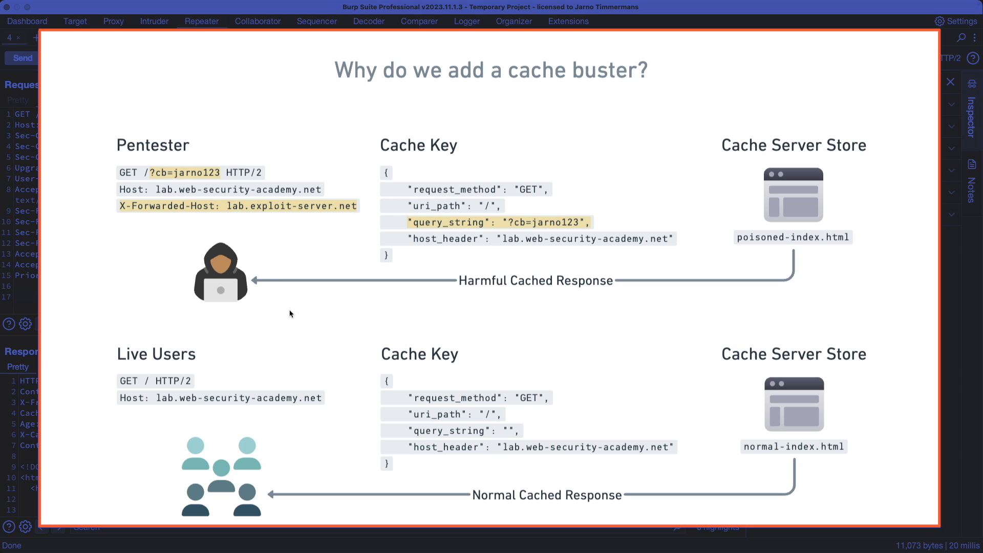
mouse_move(143, 382)
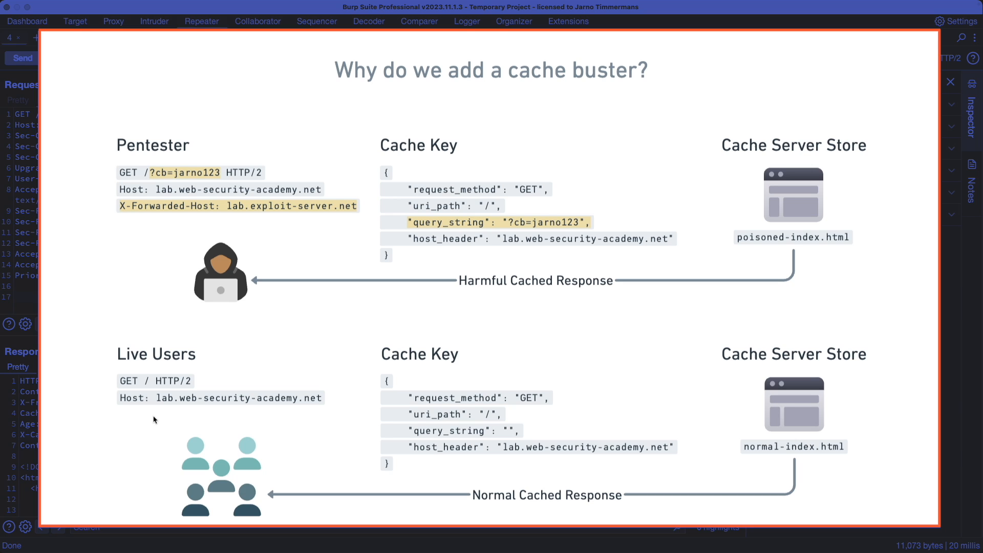
mouse_move(800, 254)
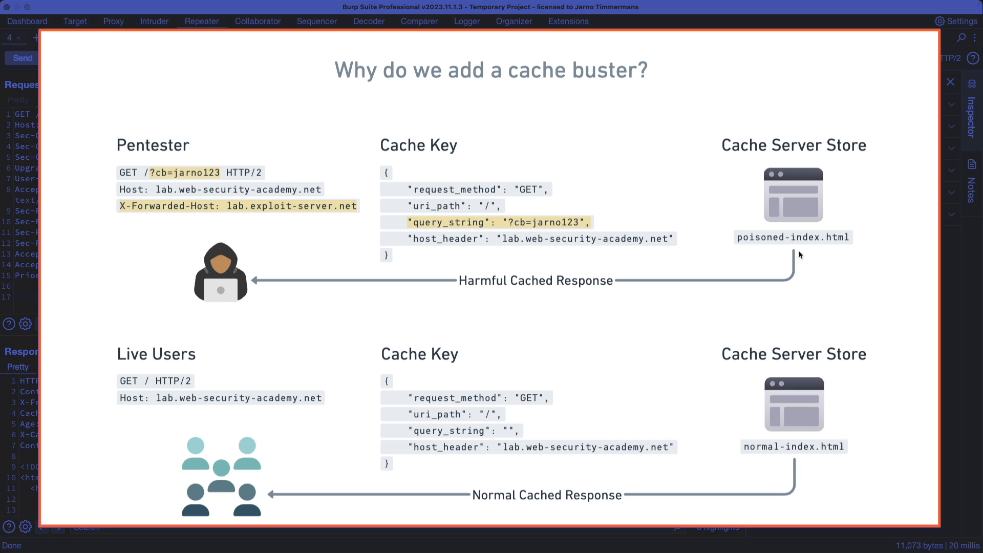
mouse_move(278, 303)
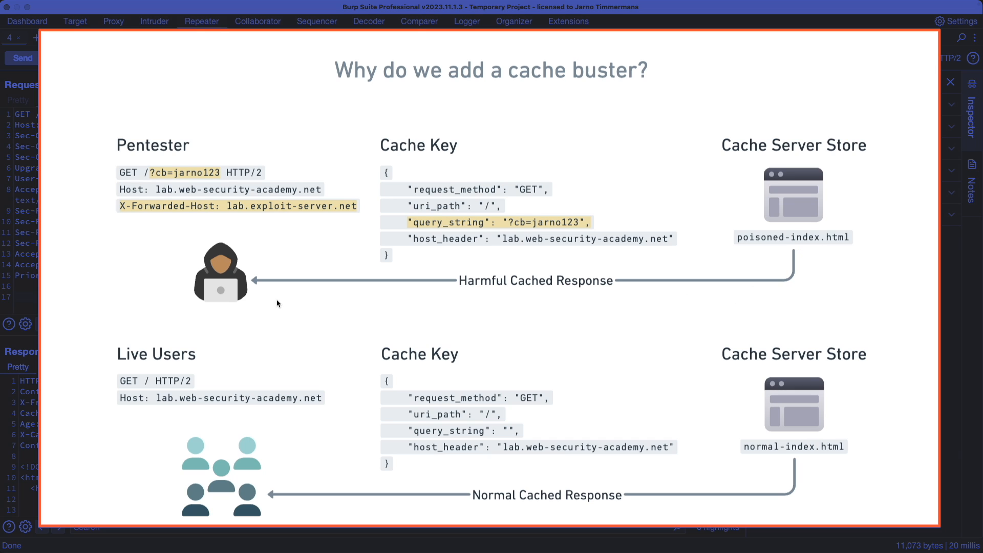
mouse_move(232, 176)
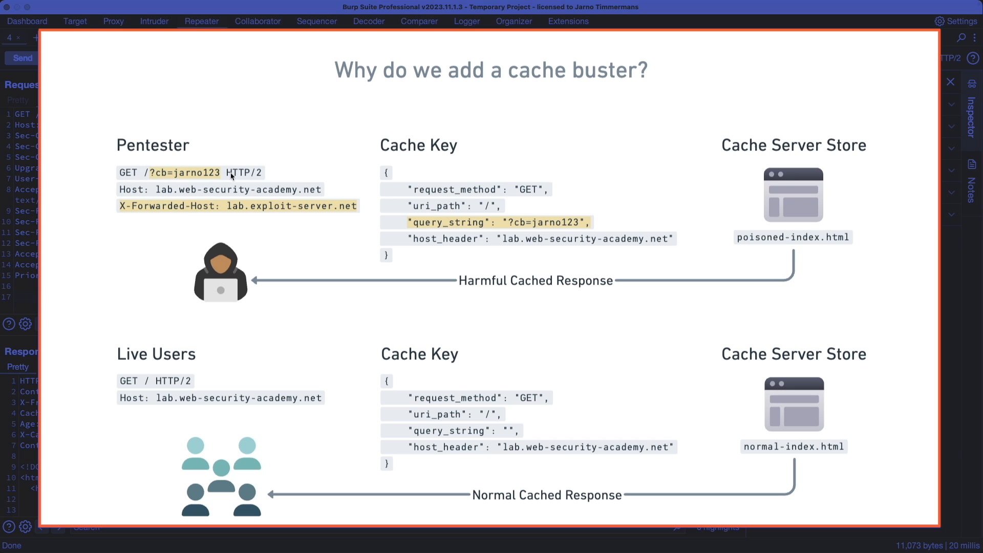
mouse_move(352, 363)
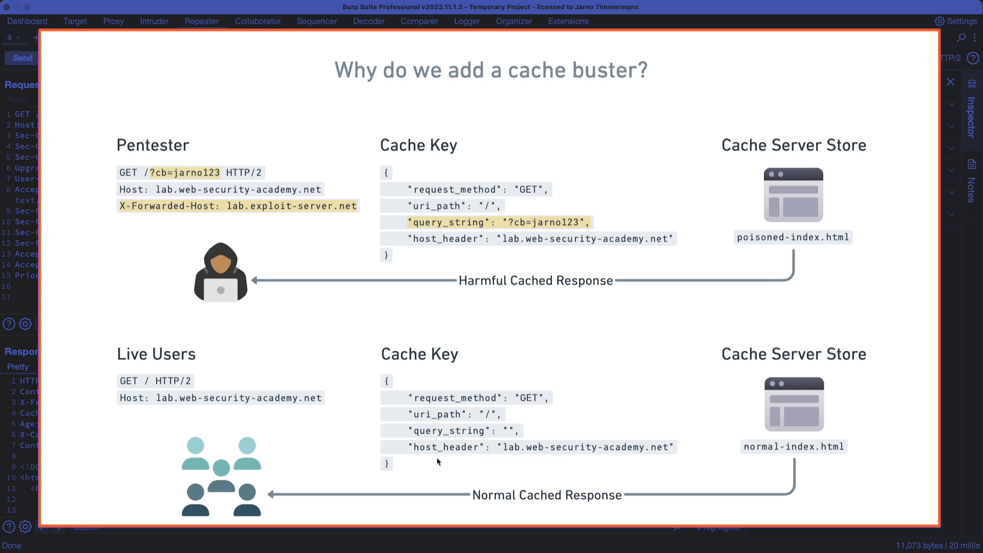
Step: Resend the homepage request until a miss at age 0 turns into a hit at age 4
click(950, 82)
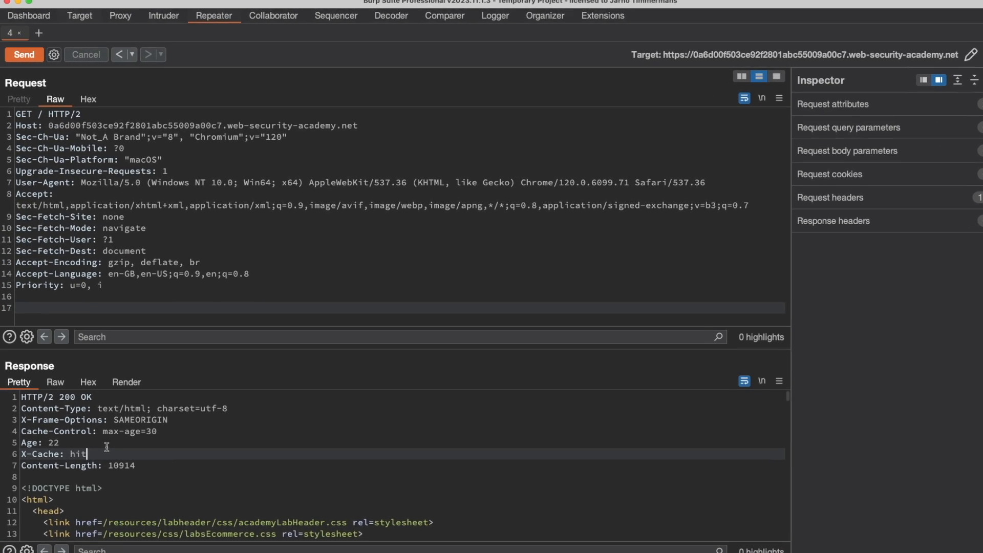
click(24, 55)
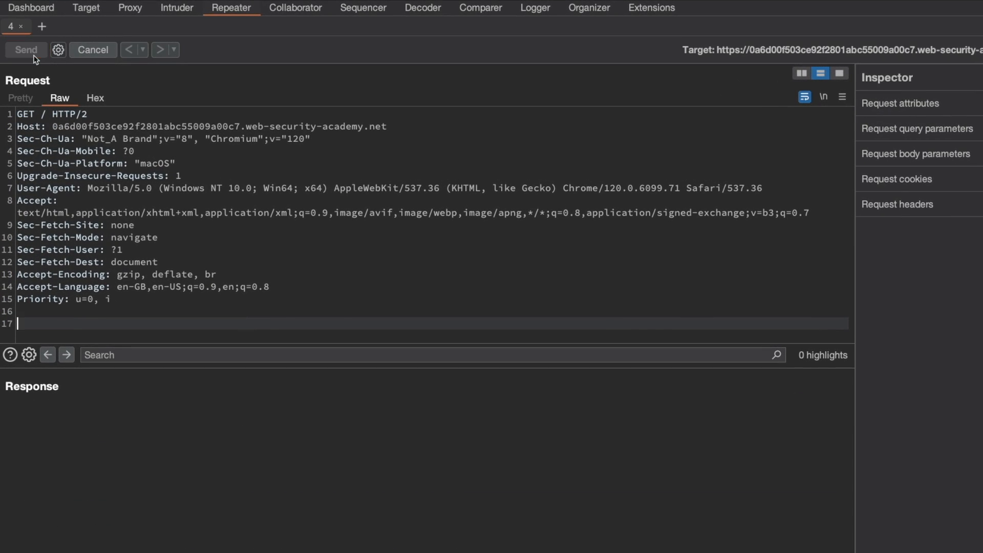
click(25, 50)
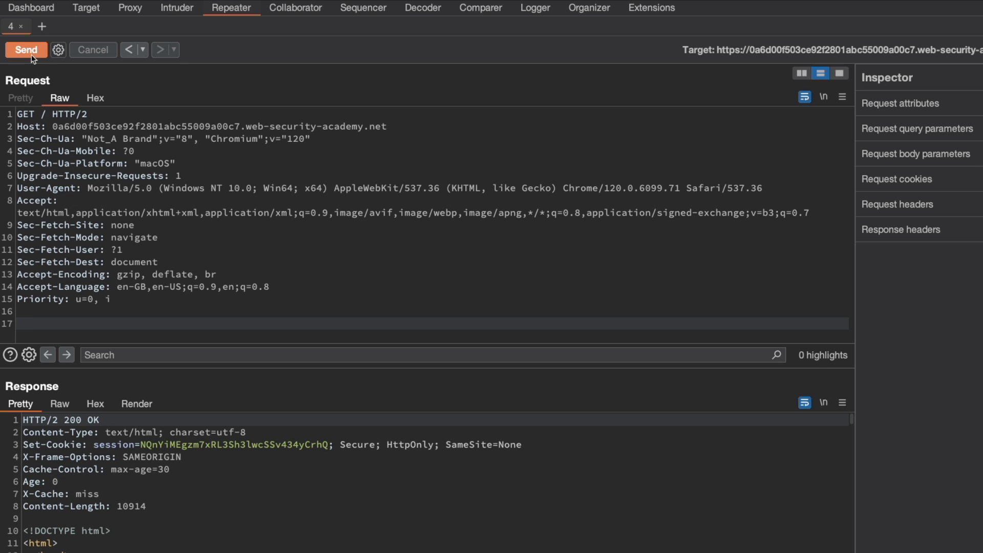
click(26, 50)
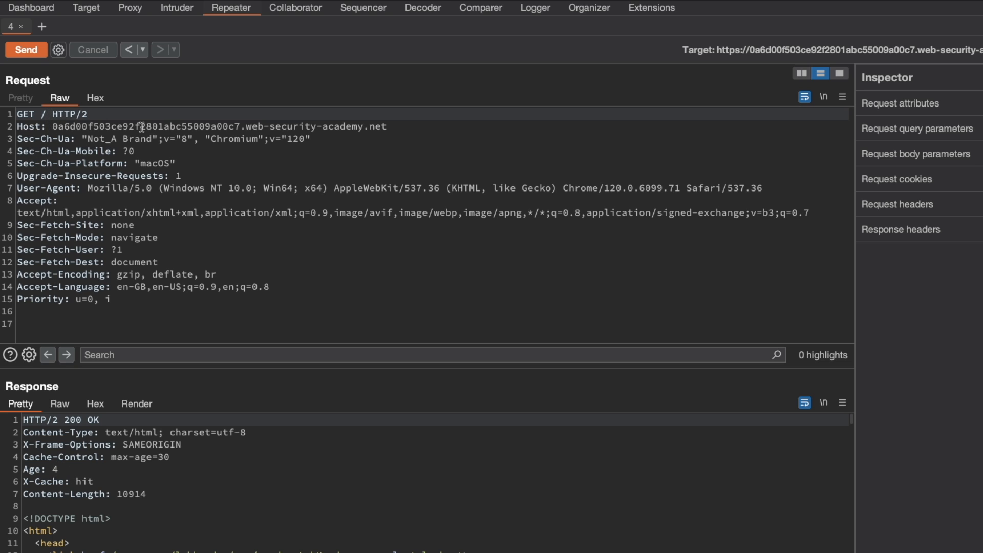
Step: Append ?cb=jarno1234 to the request path and send it, getting a fresh miss
text(?cb=jarn)
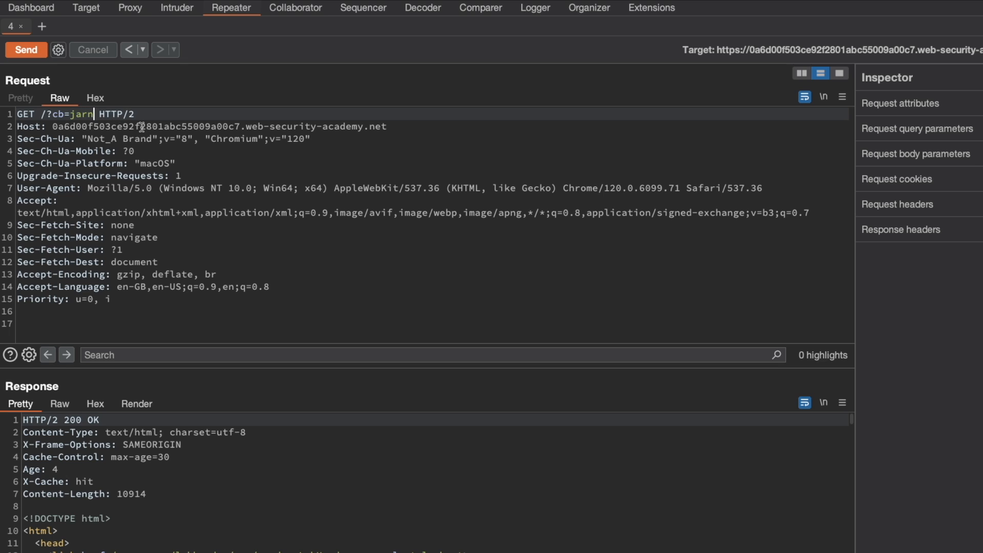
text(o1234)
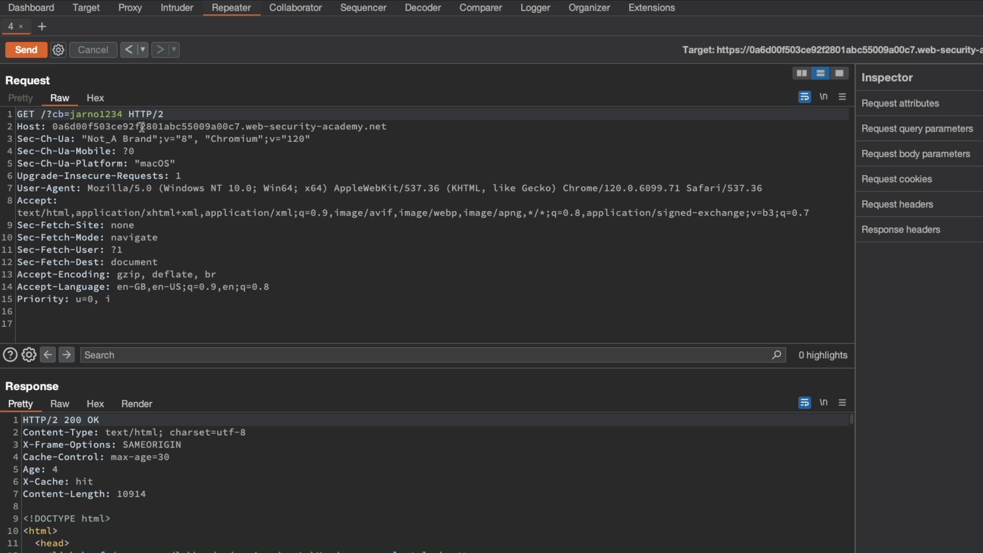
click(25, 50)
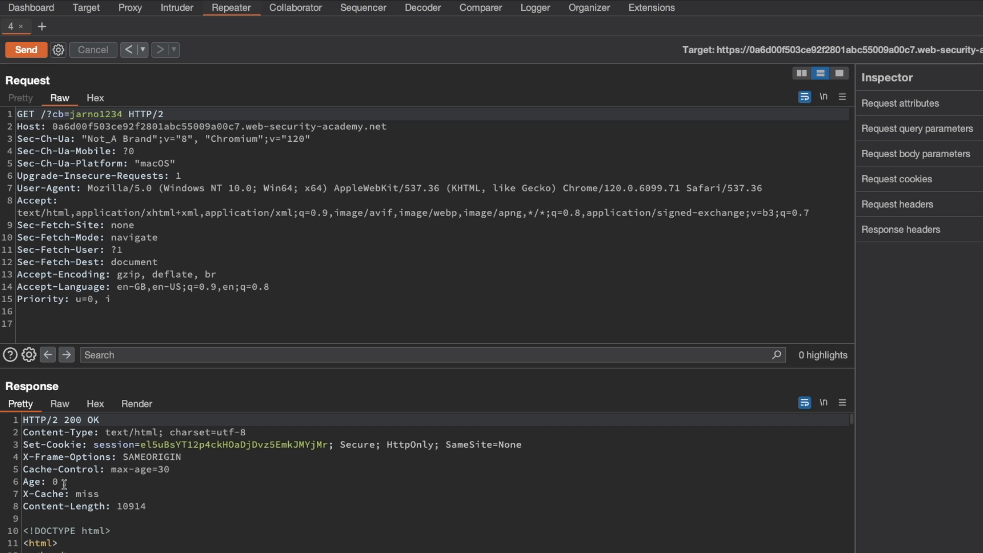
mouse_move(115, 487)
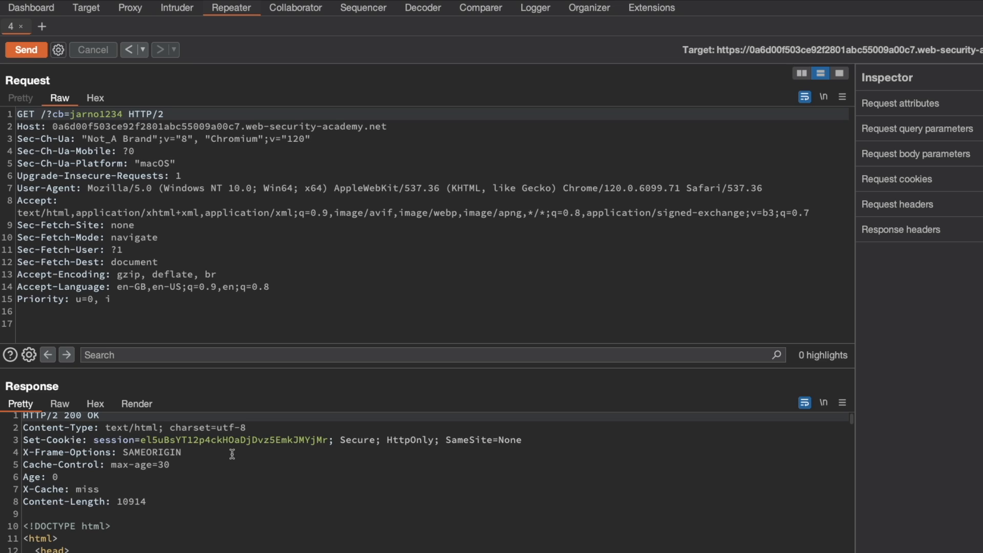
mouse_move(278, 416)
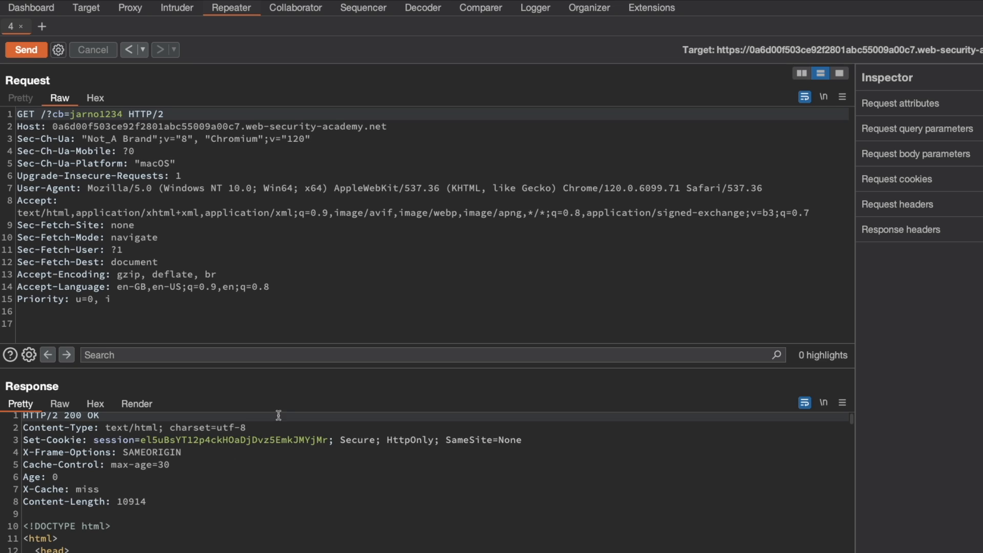
mouse_move(257, 163)
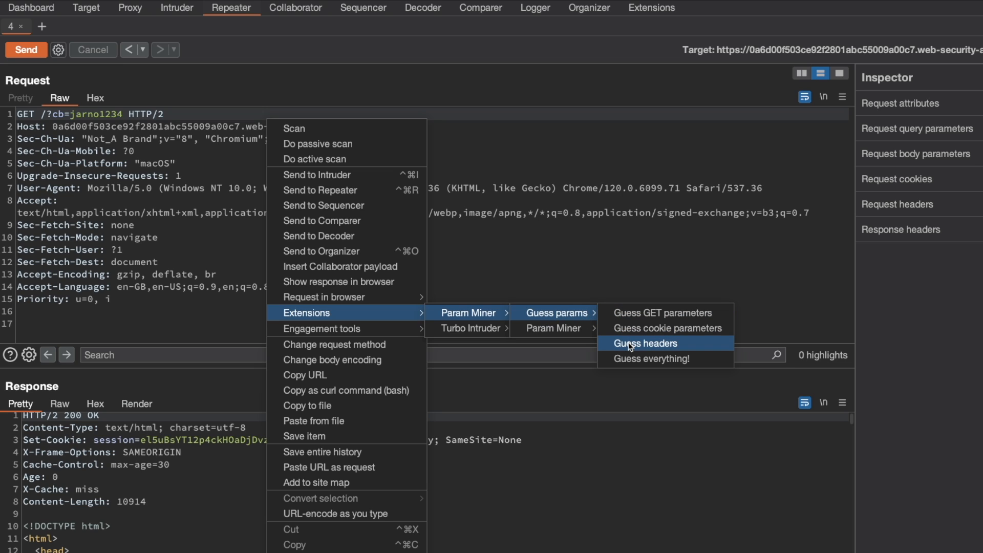
Step: Run Param Miner's Guess headers with default settings, then view the Target site map issues
click(646, 343)
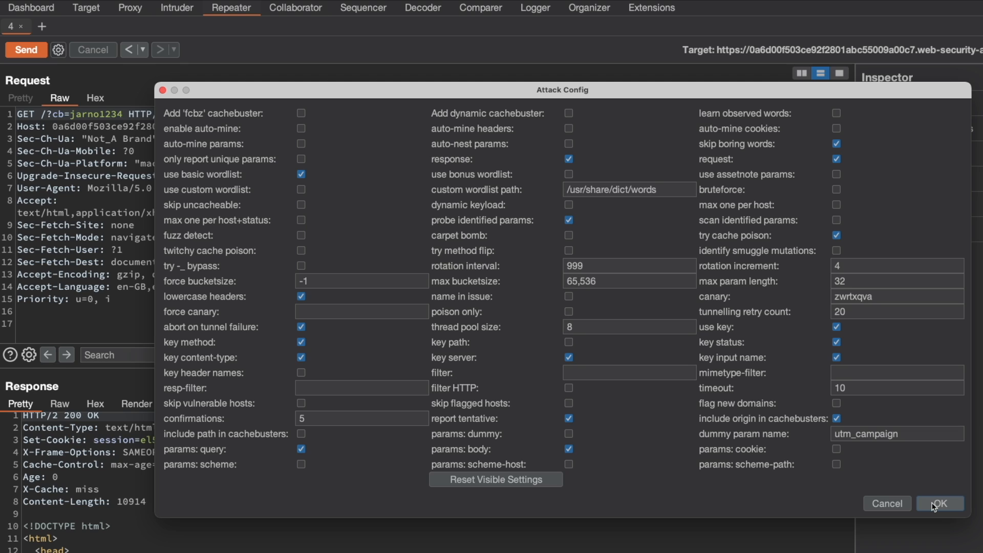
click(940, 503)
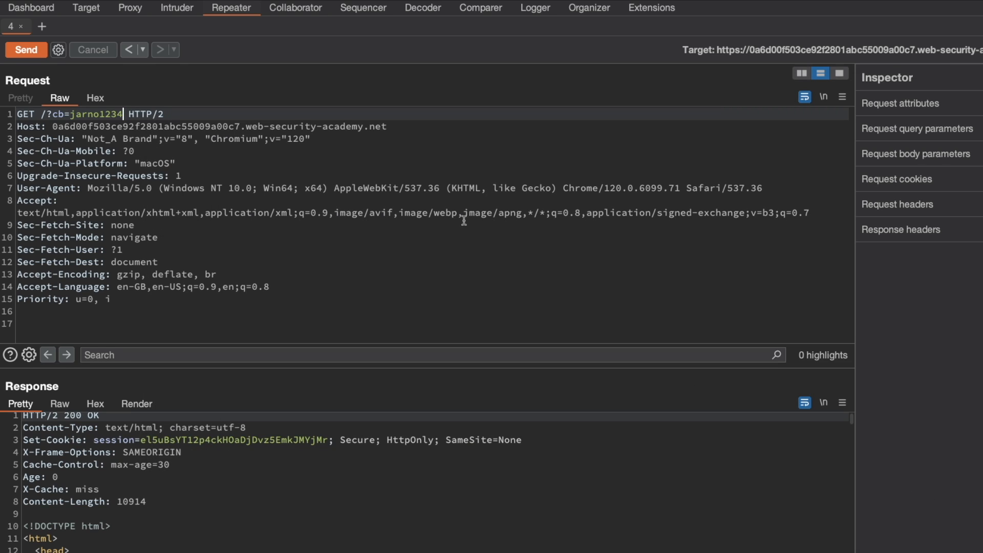
mouse_move(396, 188)
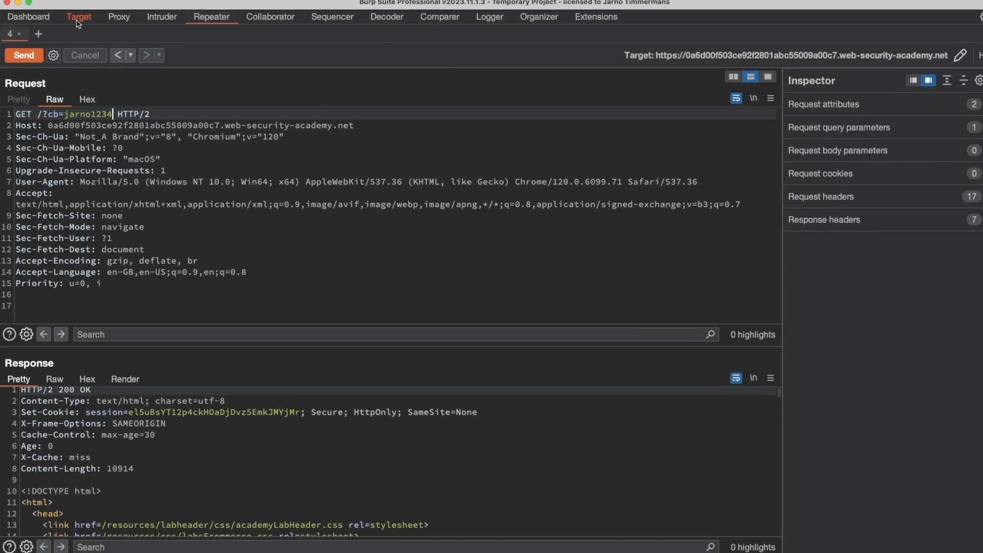
click(78, 17)
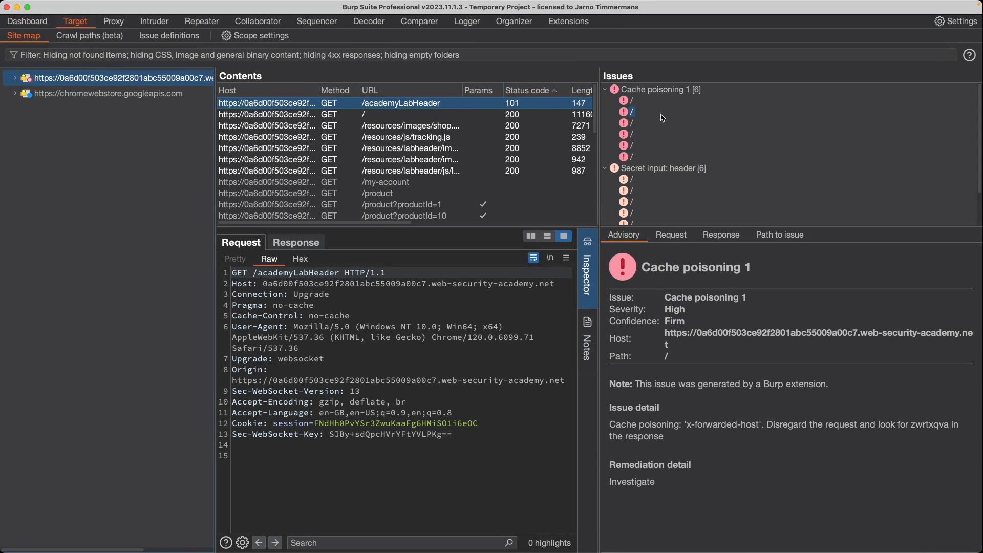
mouse_move(633, 122)
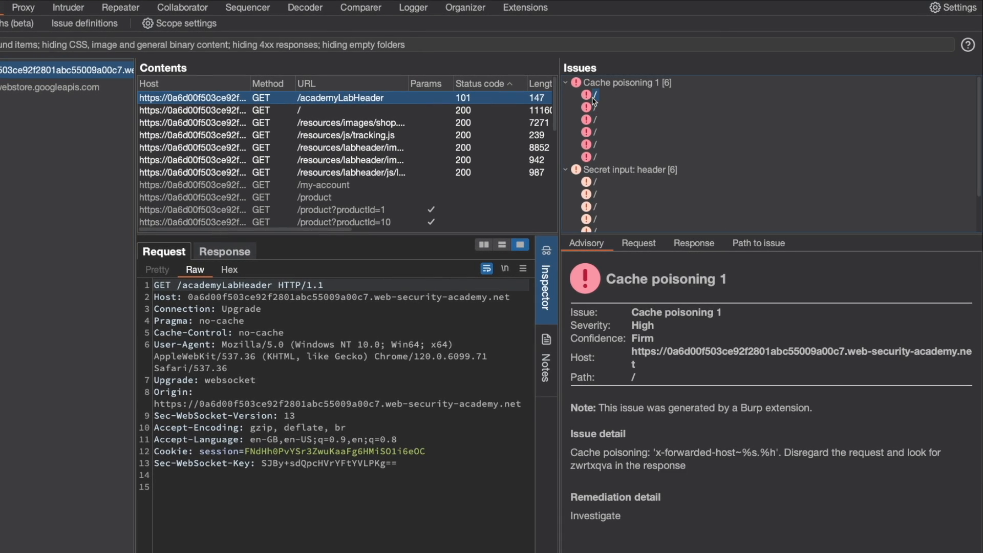
Step: Select the x-forwarded-host Cache poisoning issue and read its advisory detail
click(589, 107)
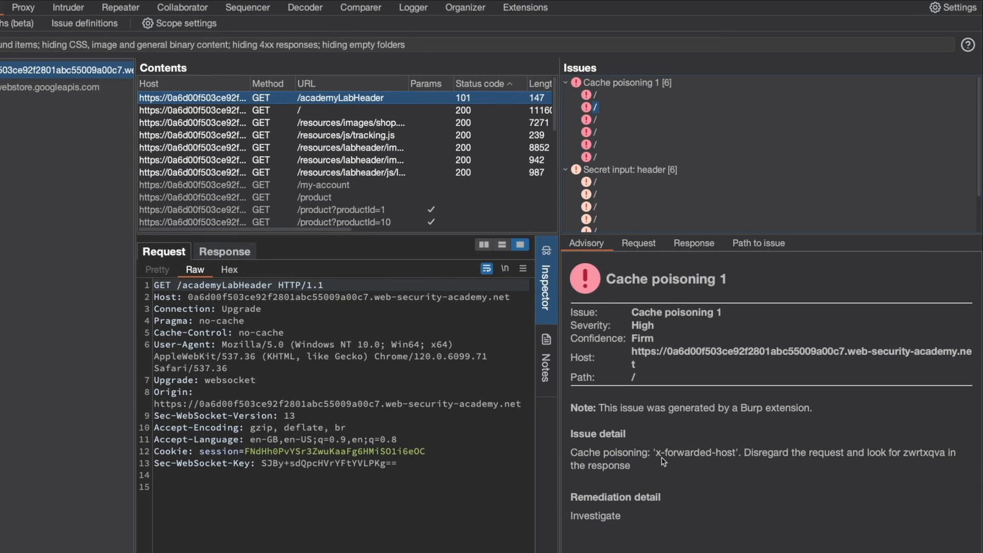
mouse_move(647, 466)
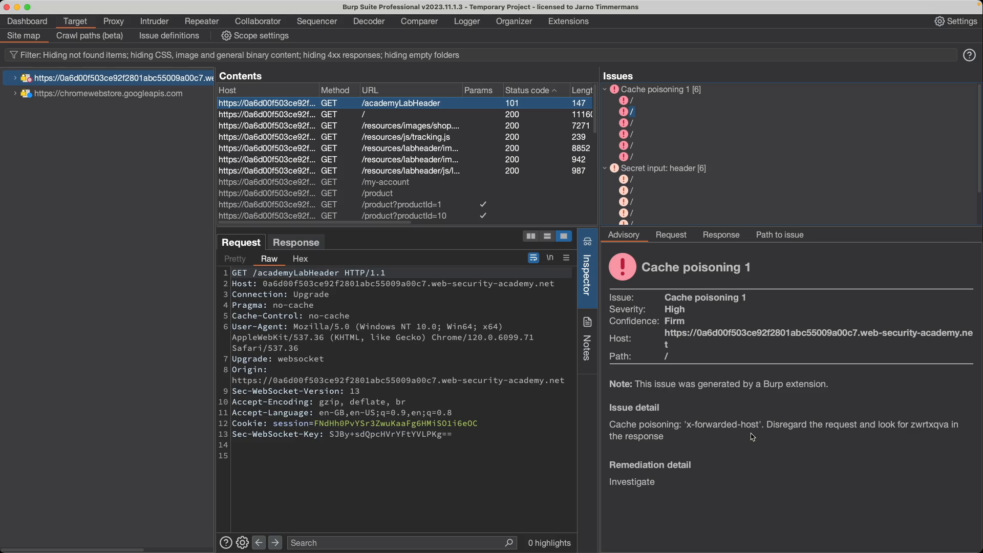
click(28, 21)
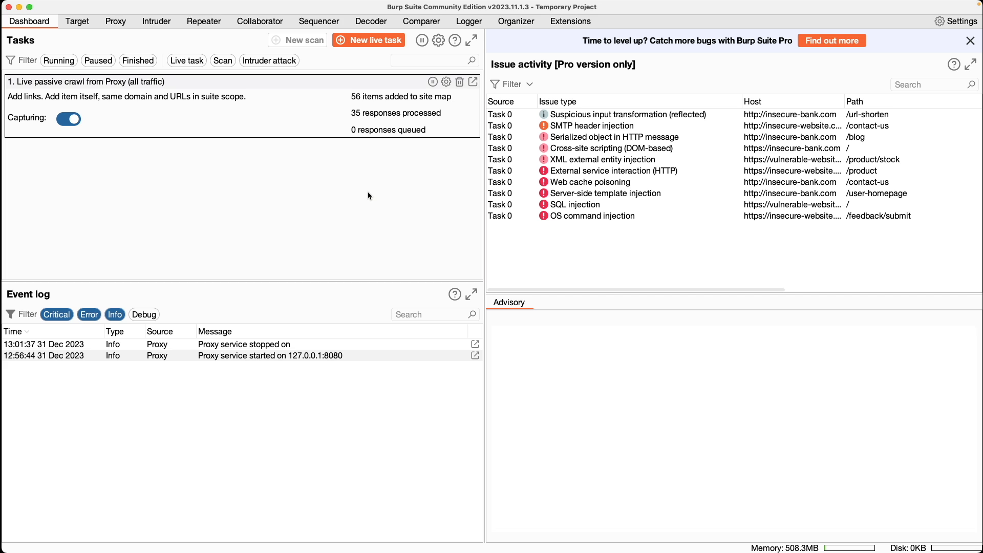
mouse_move(389, 188)
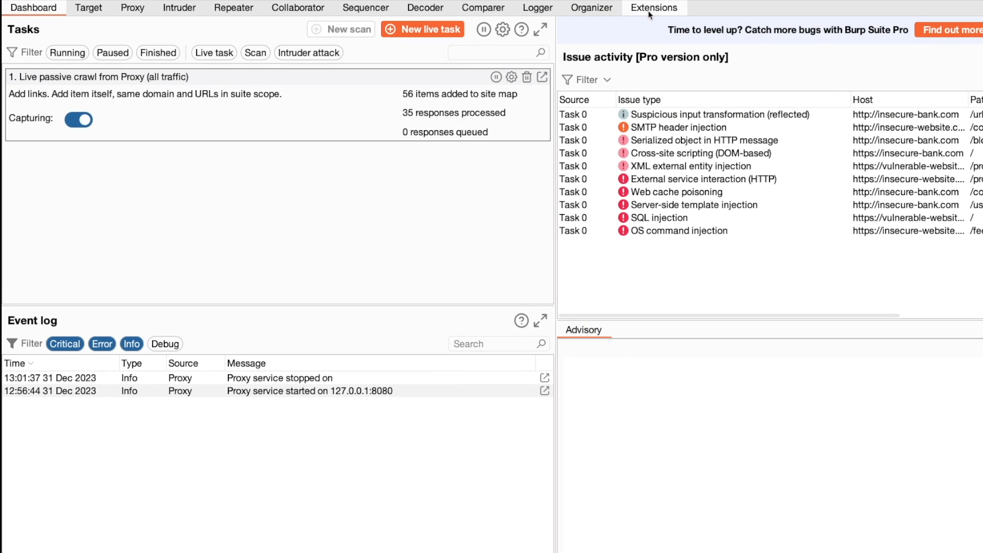
Step: Select Param Miner under installed extensions and view its Output log
click(653, 8)
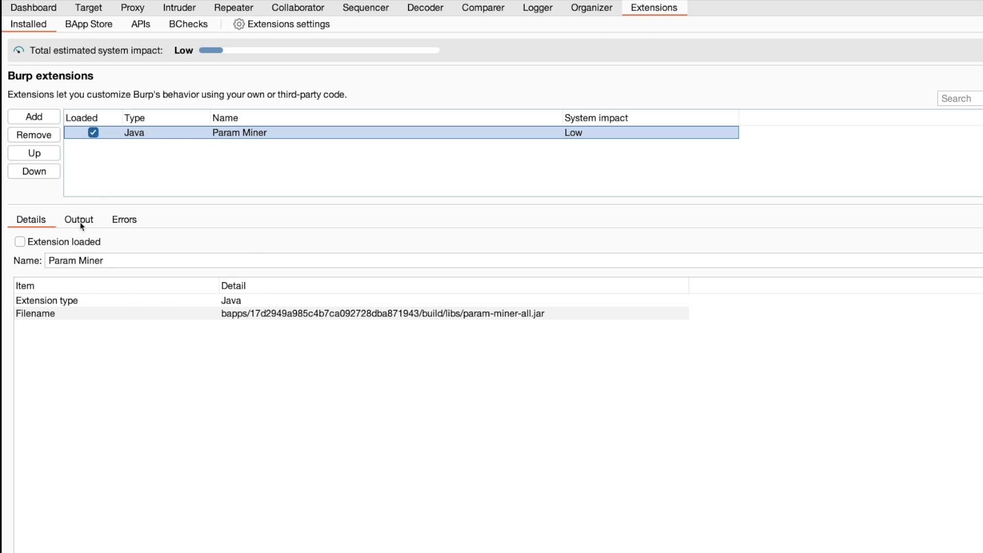
click(79, 219)
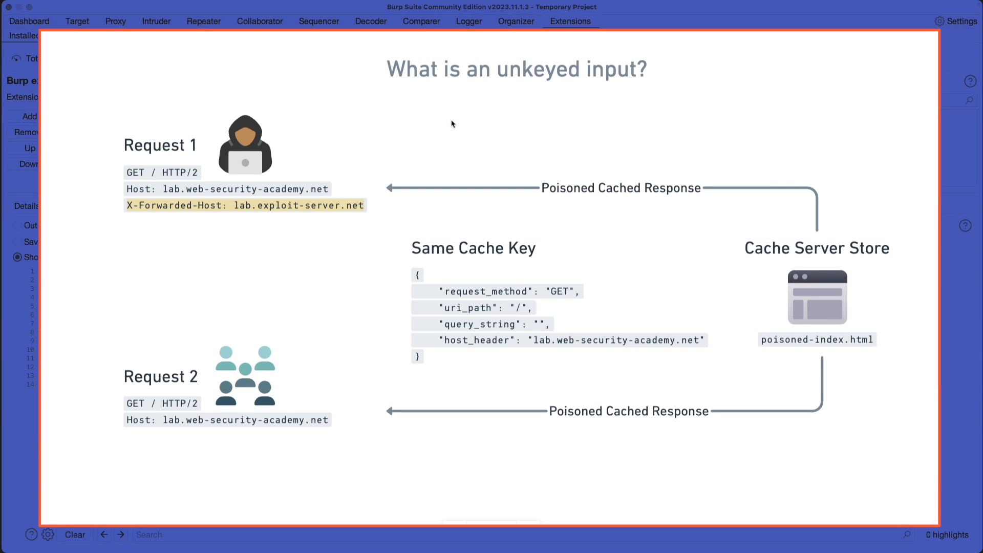
mouse_move(162, 230)
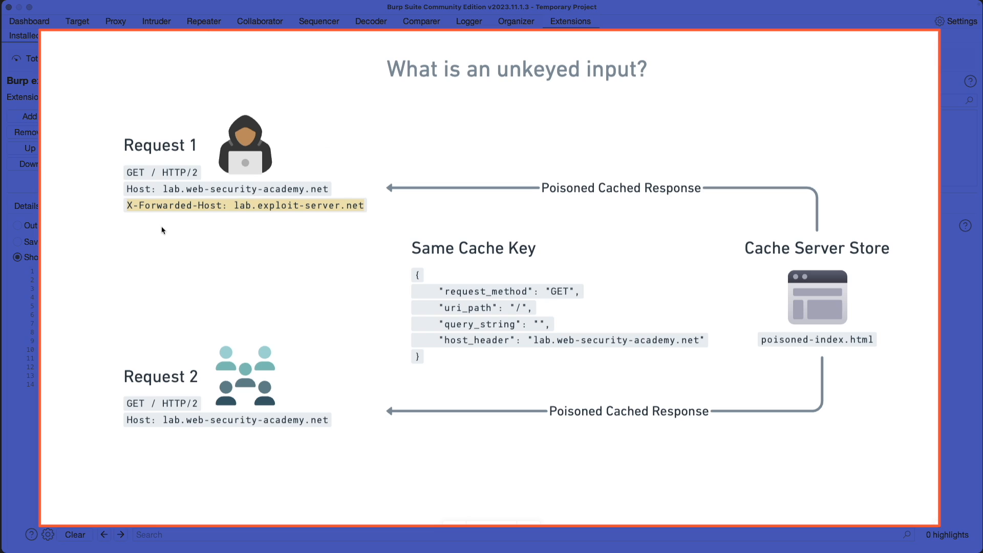
mouse_move(467, 350)
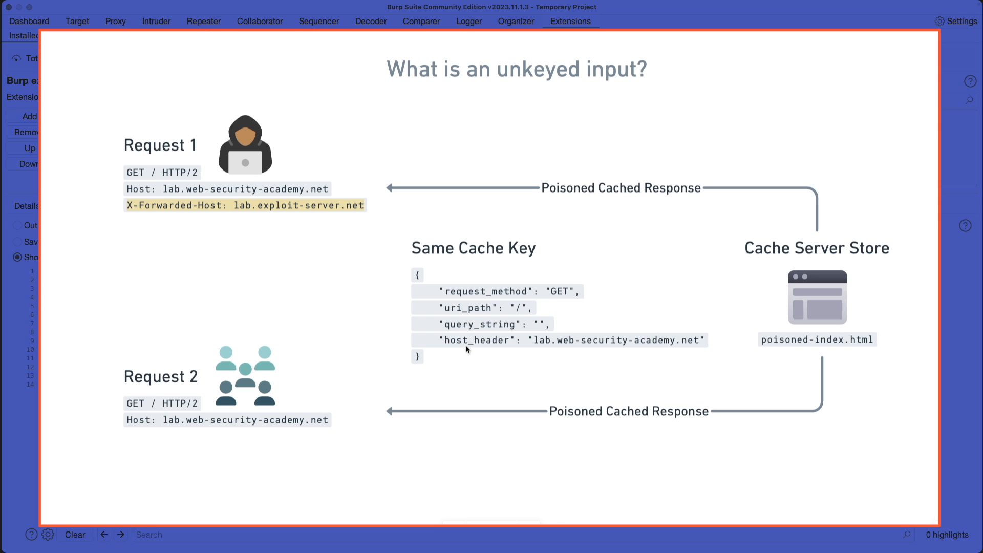
mouse_move(145, 439)
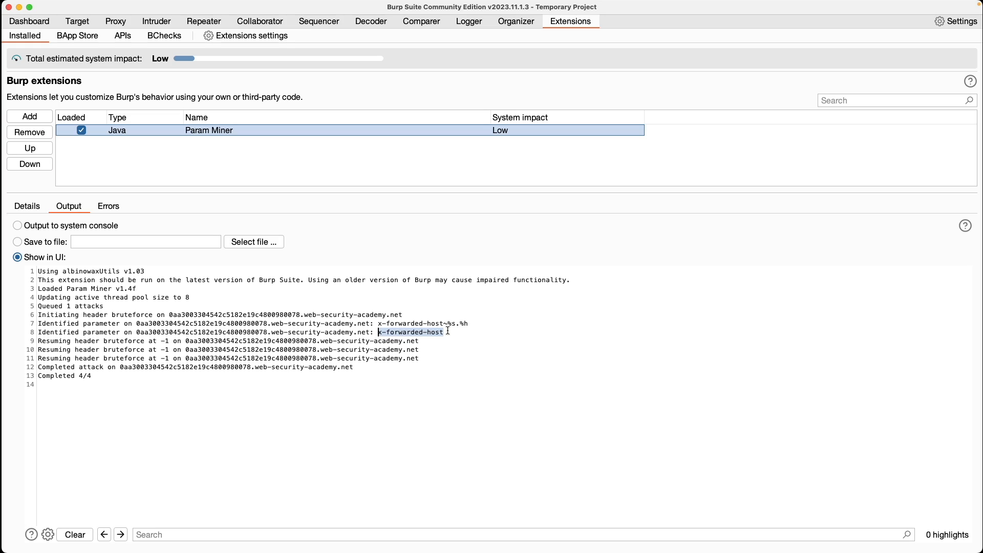
Step: Add 'X-Forwarded-Host: exploit-0aae00b003cc92758000bbb60164009a.exploit-server.net' and send, checking the response for that host
click(76, 21)
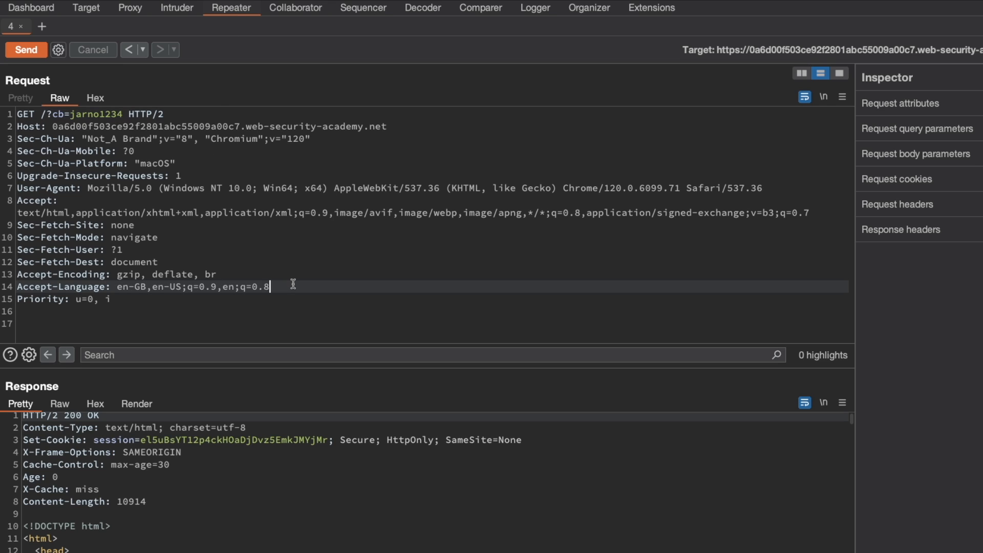
text(X-For)
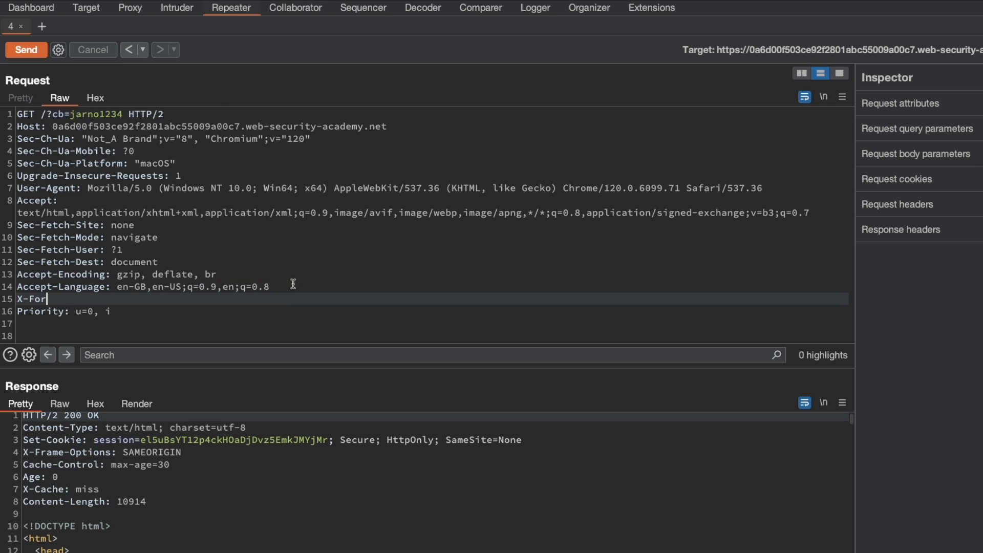
text(warded-Host)
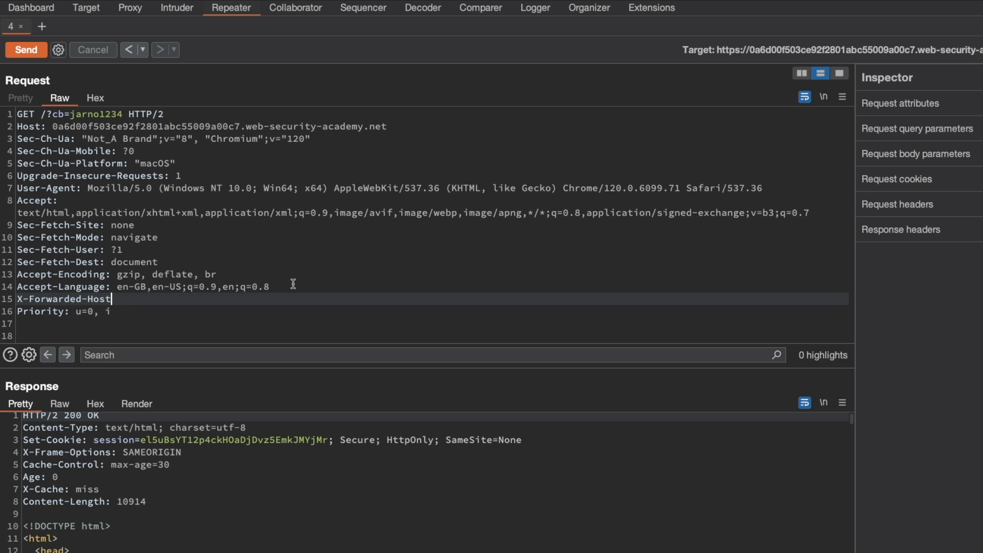
text(:)
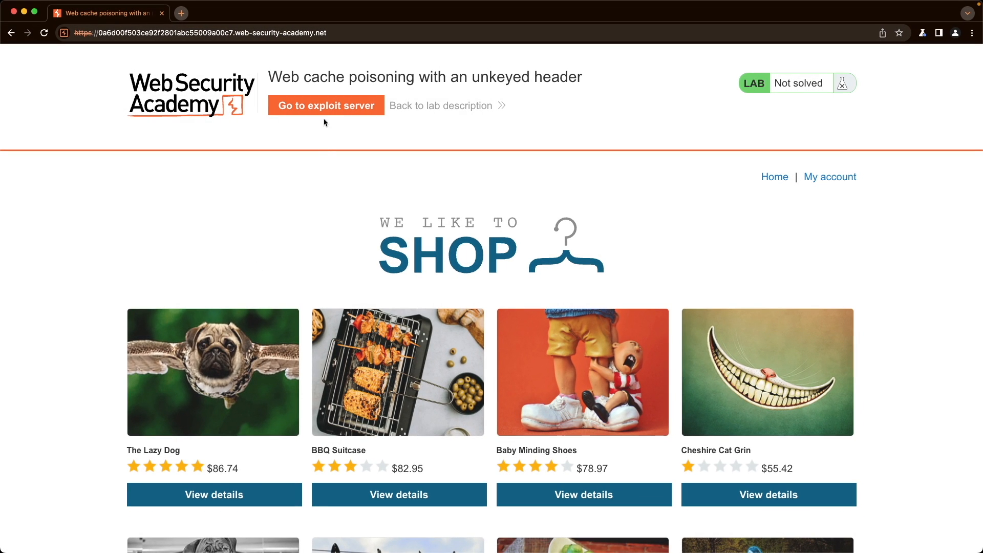
click(326, 104)
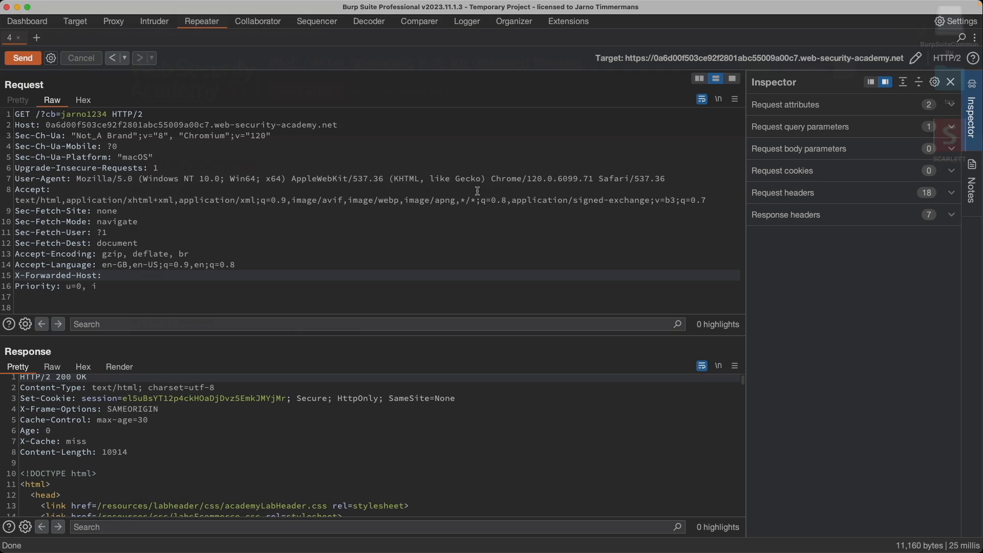
text(exploit-0aae00b003cc92758000bbb60164009a.exploit-server.net)
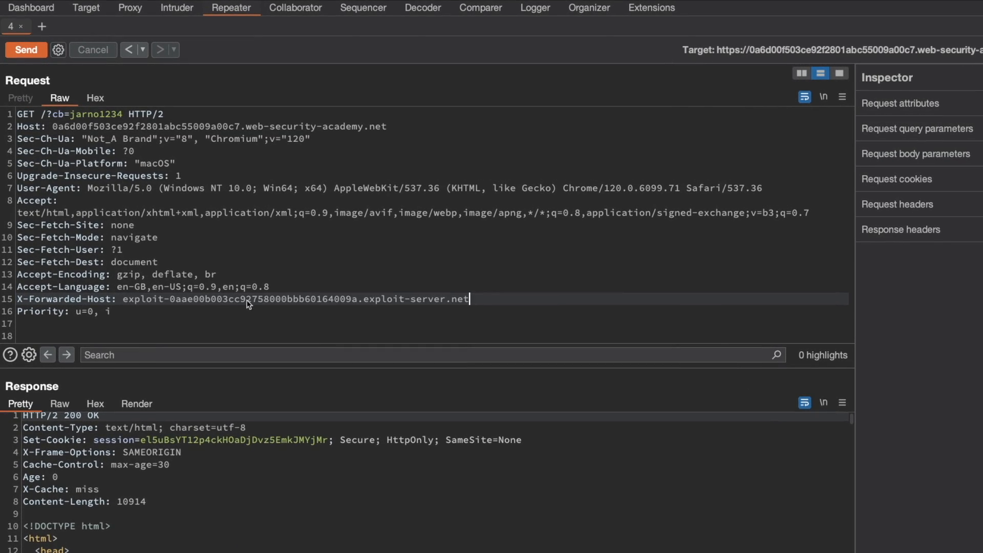
click(25, 49)
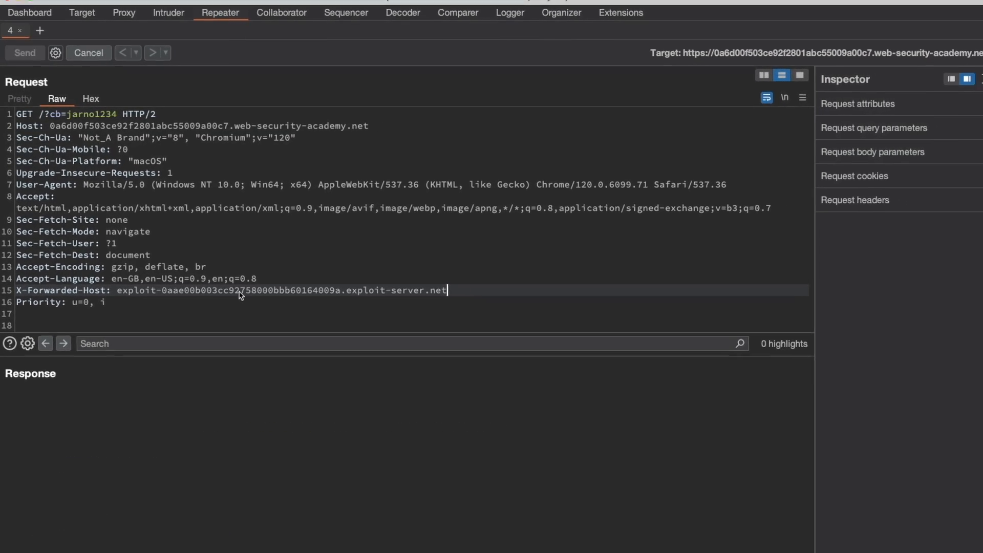
click(25, 52)
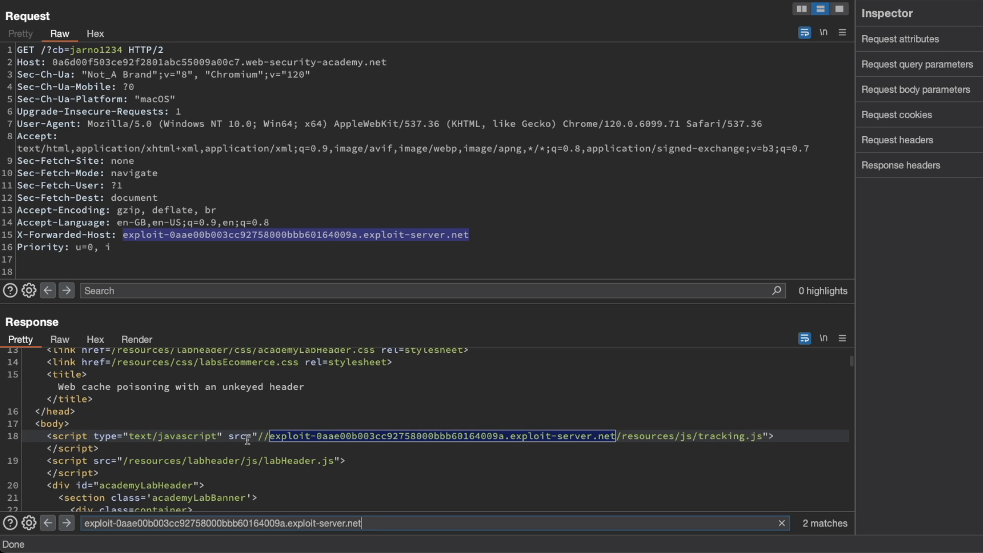
mouse_move(487, 433)
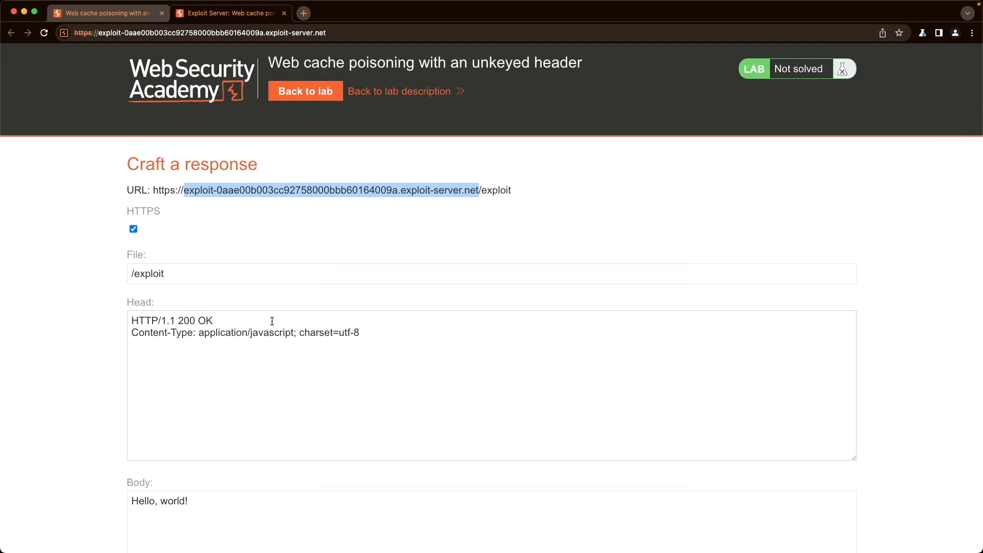
Step: Set the exploit file to /resources/js/tracking.js with body alert(document.cookie);
text(/resources/js/tracking.js)
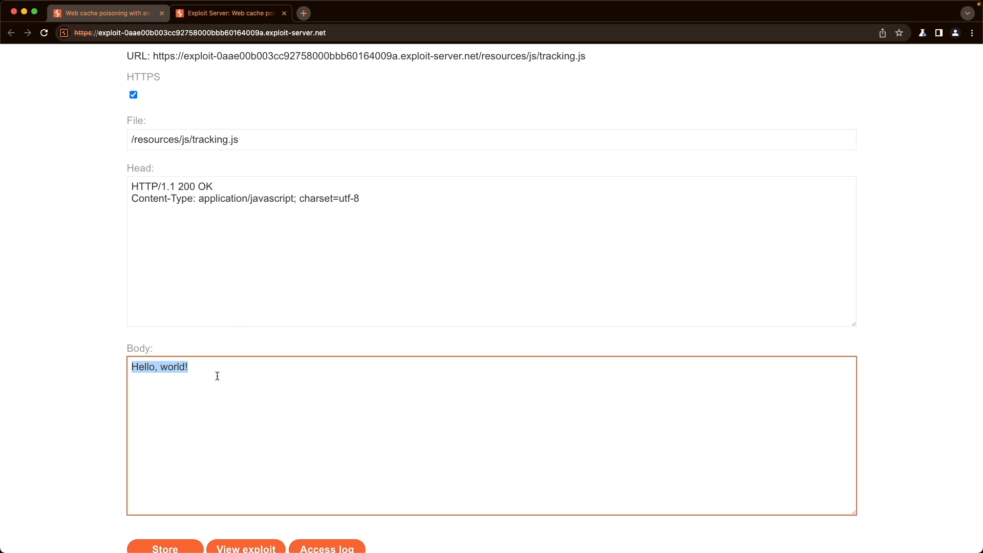
text(alert()
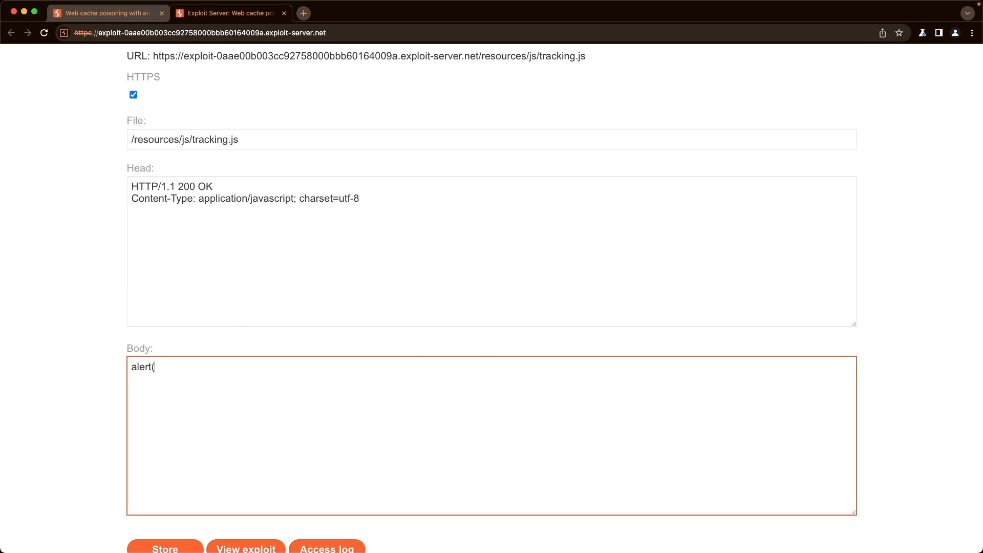
text(documen)
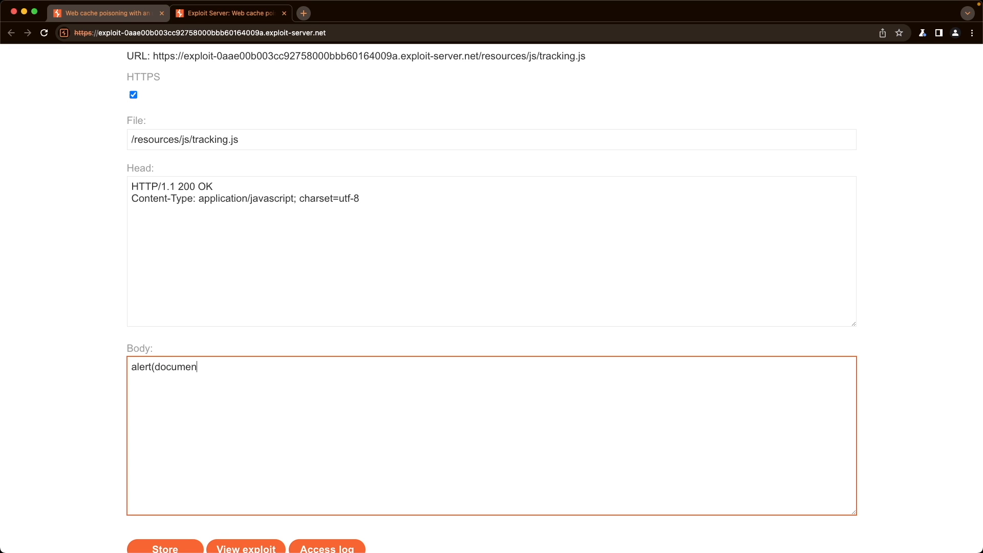
text(t.cookie);)
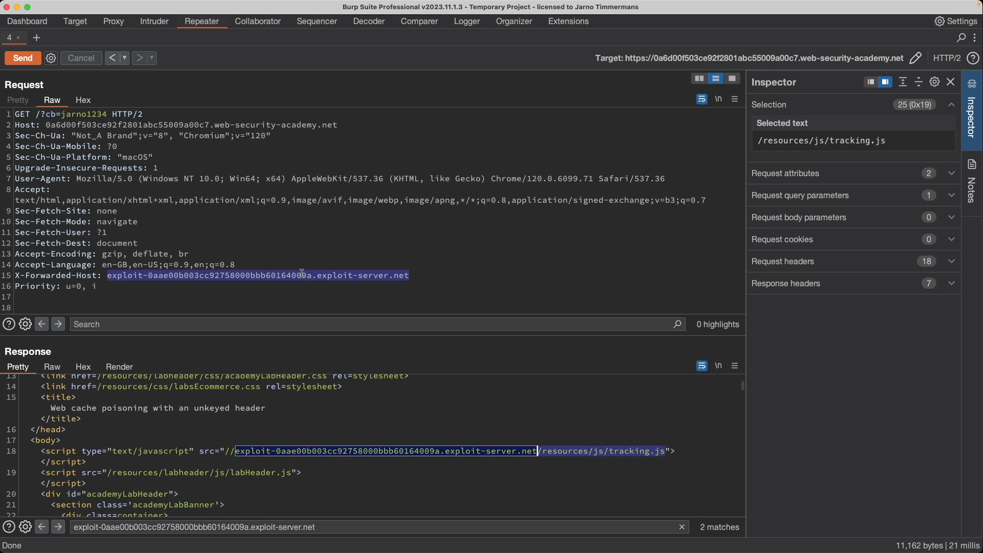
Step: Resend the poisoned request for a cache hit and select the ?cb=jarno1234 query string
click(23, 58)
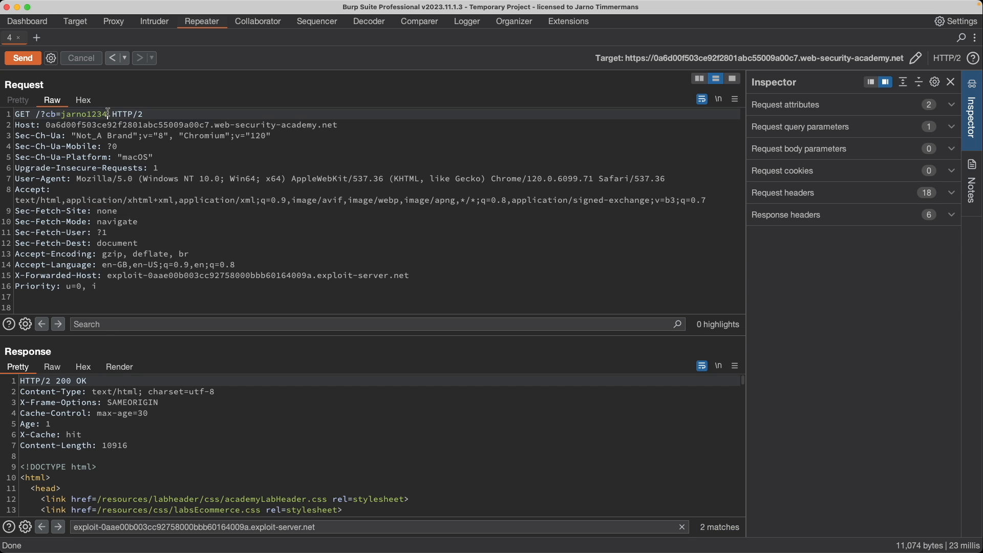
drag(37, 115, 105, 114)
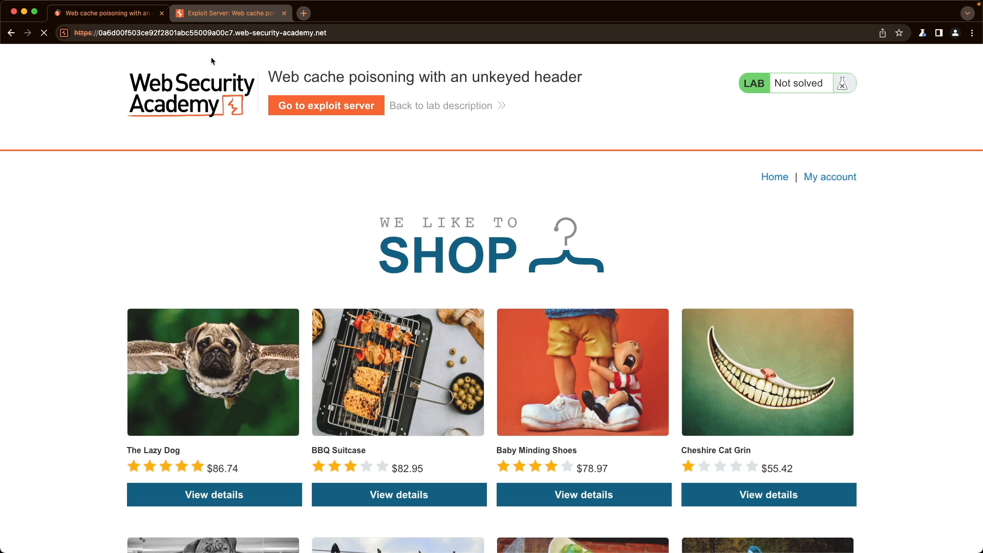
Step: Load the lab URL with ?cb=jarno1234 and dismiss the injected alert
text(?cb=jarno1234)
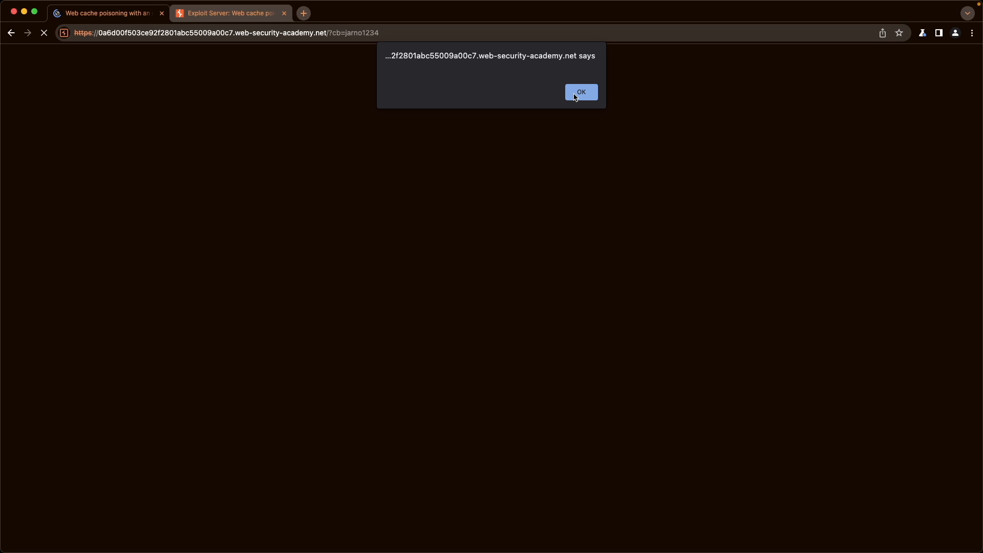
click(580, 92)
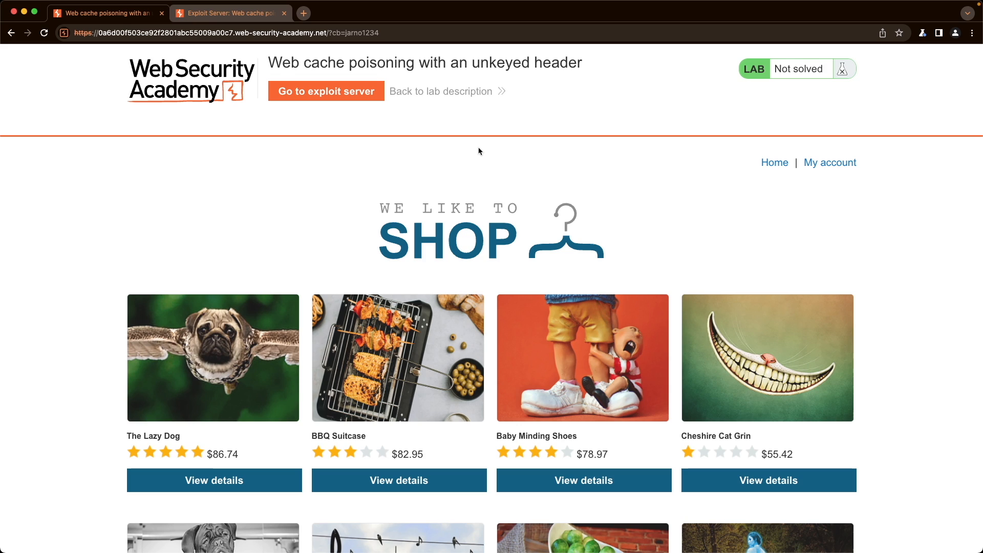
mouse_move(499, 155)
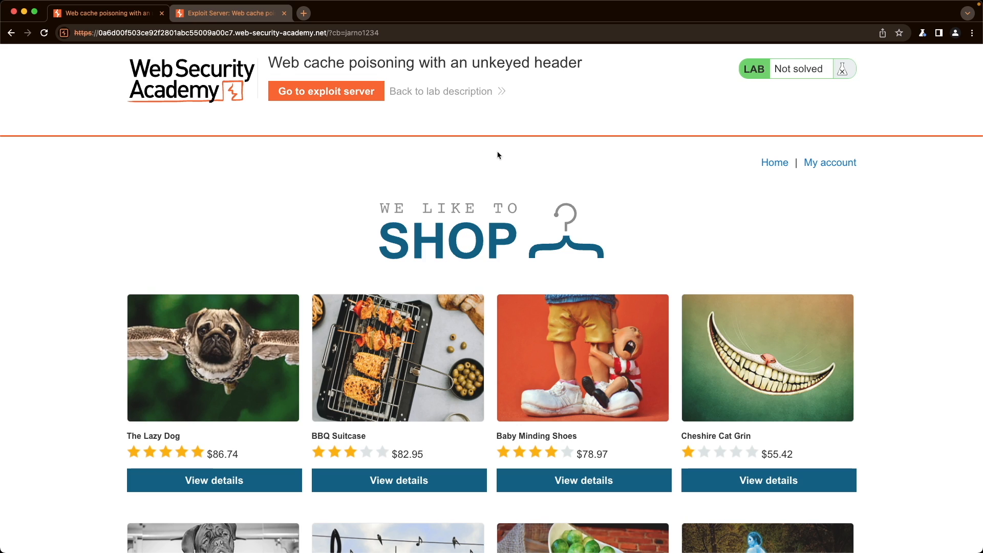
mouse_move(506, 156)
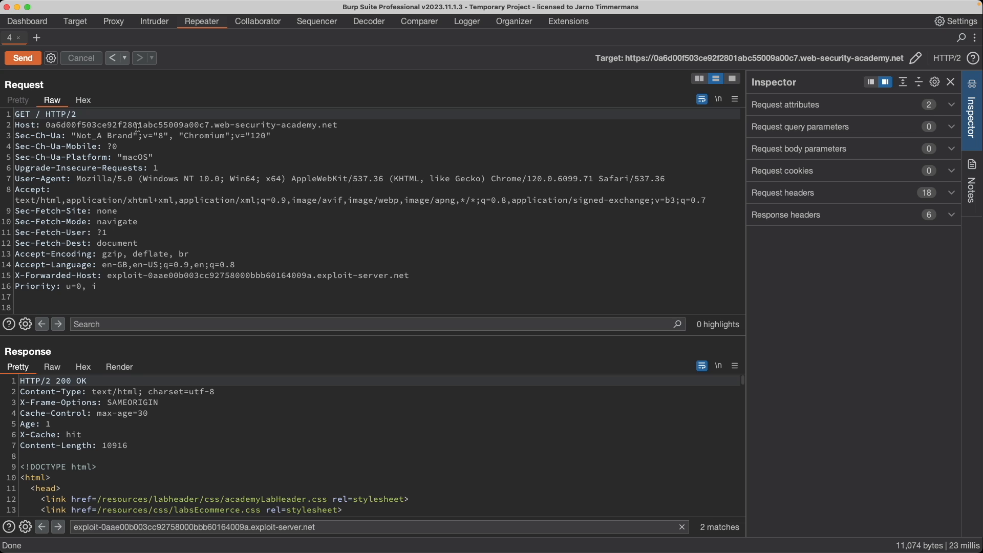
Step: Send the home page request without ?cb=jarno1234 twice so the poisoned response gets cached
click(22, 58)
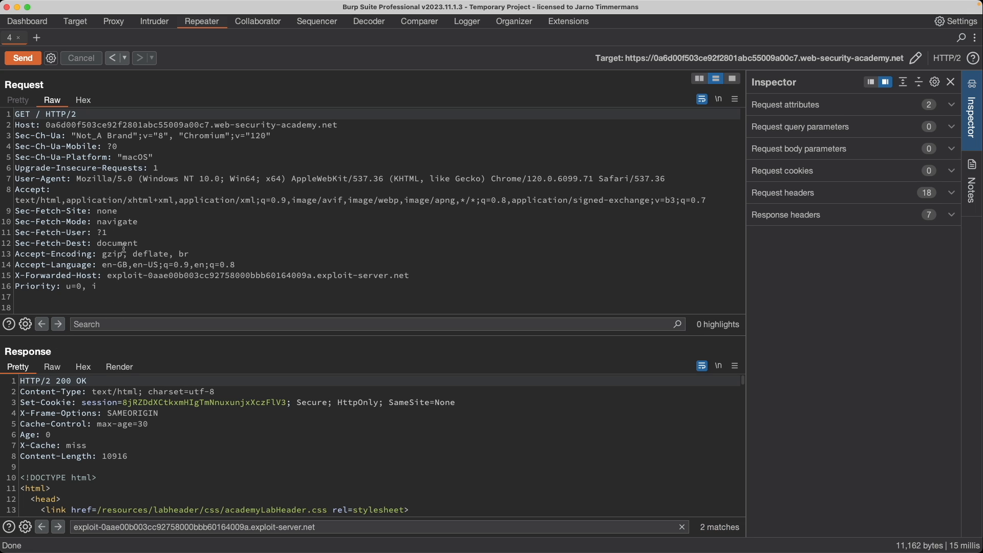
click(23, 57)
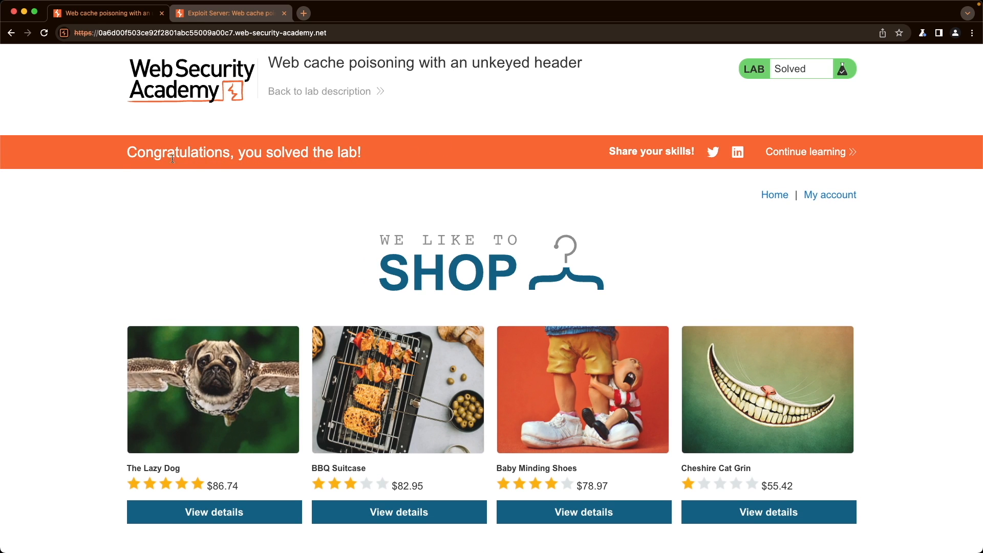
mouse_move(367, 178)
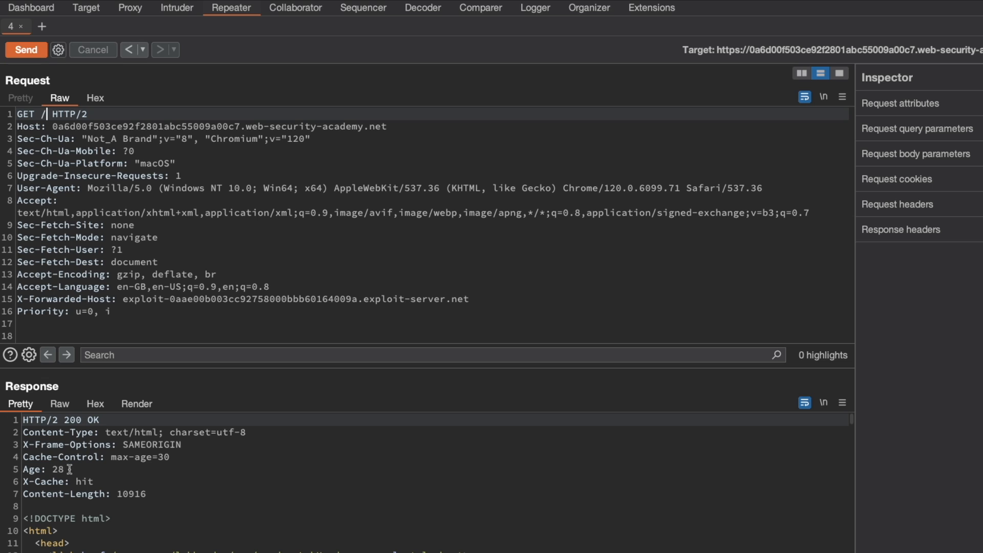
Step: Resend the home page request, getting a cache hit at age 1
click(26, 50)
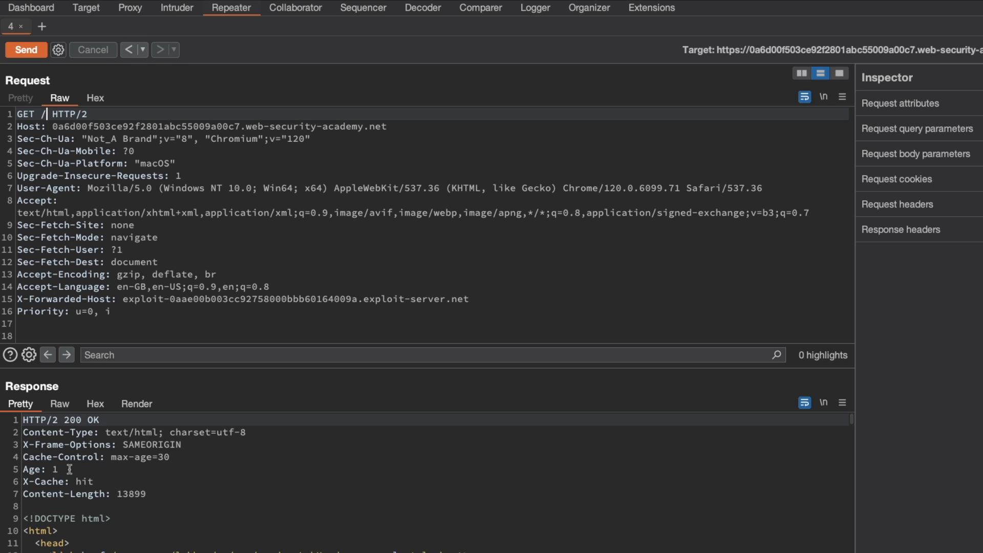